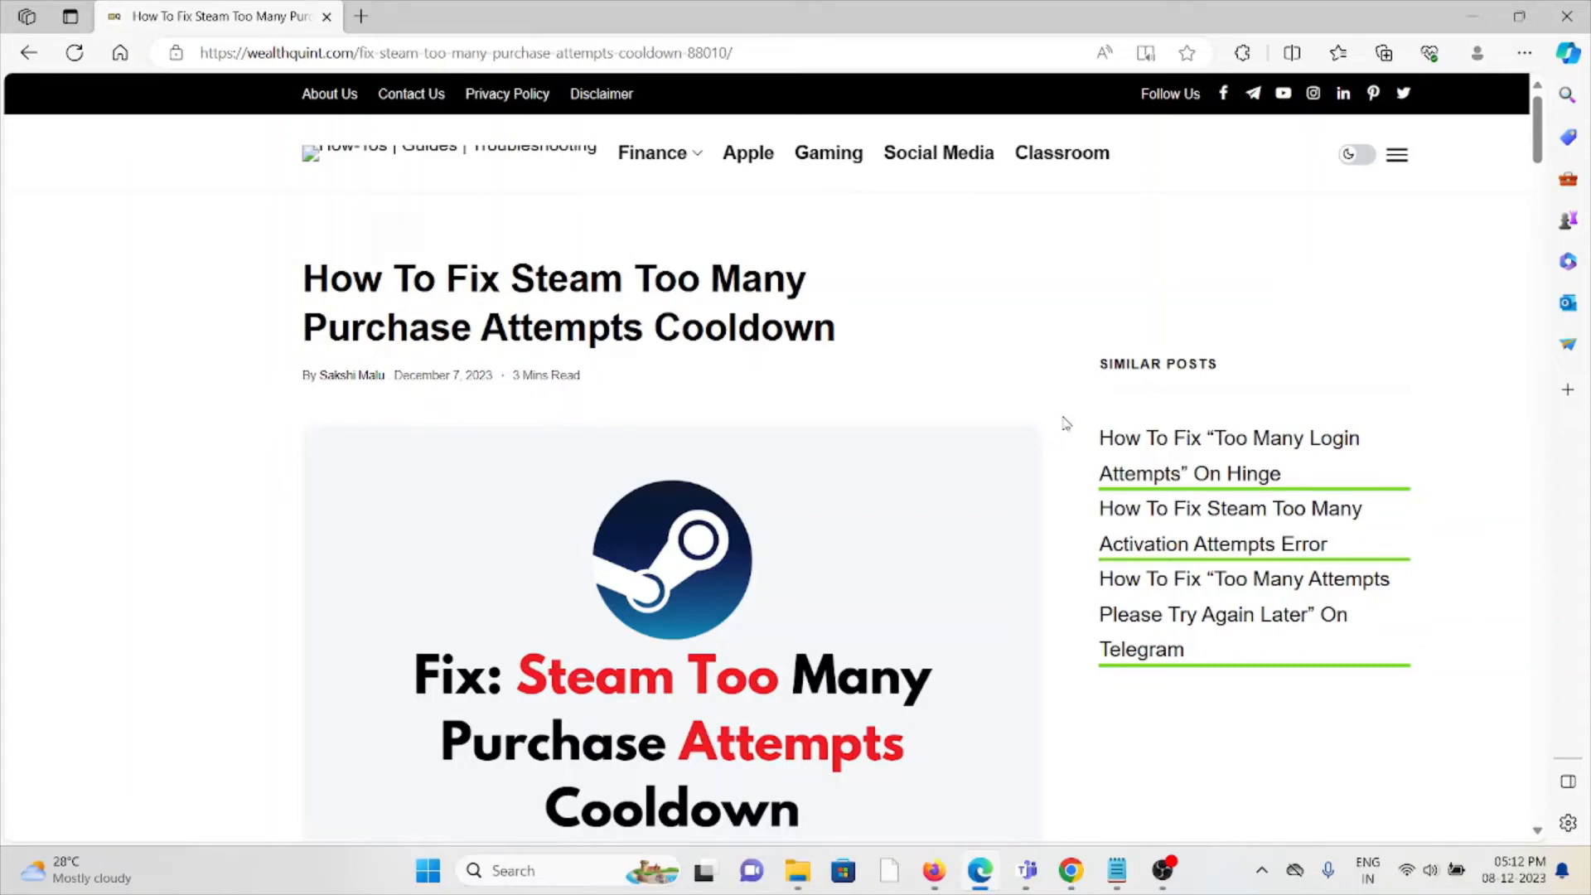
- Scroll past the header image to the introduction and the quoted Steam error message
{"action": "scroll", "scroll_direction": "down", "scroll_amount": 3}
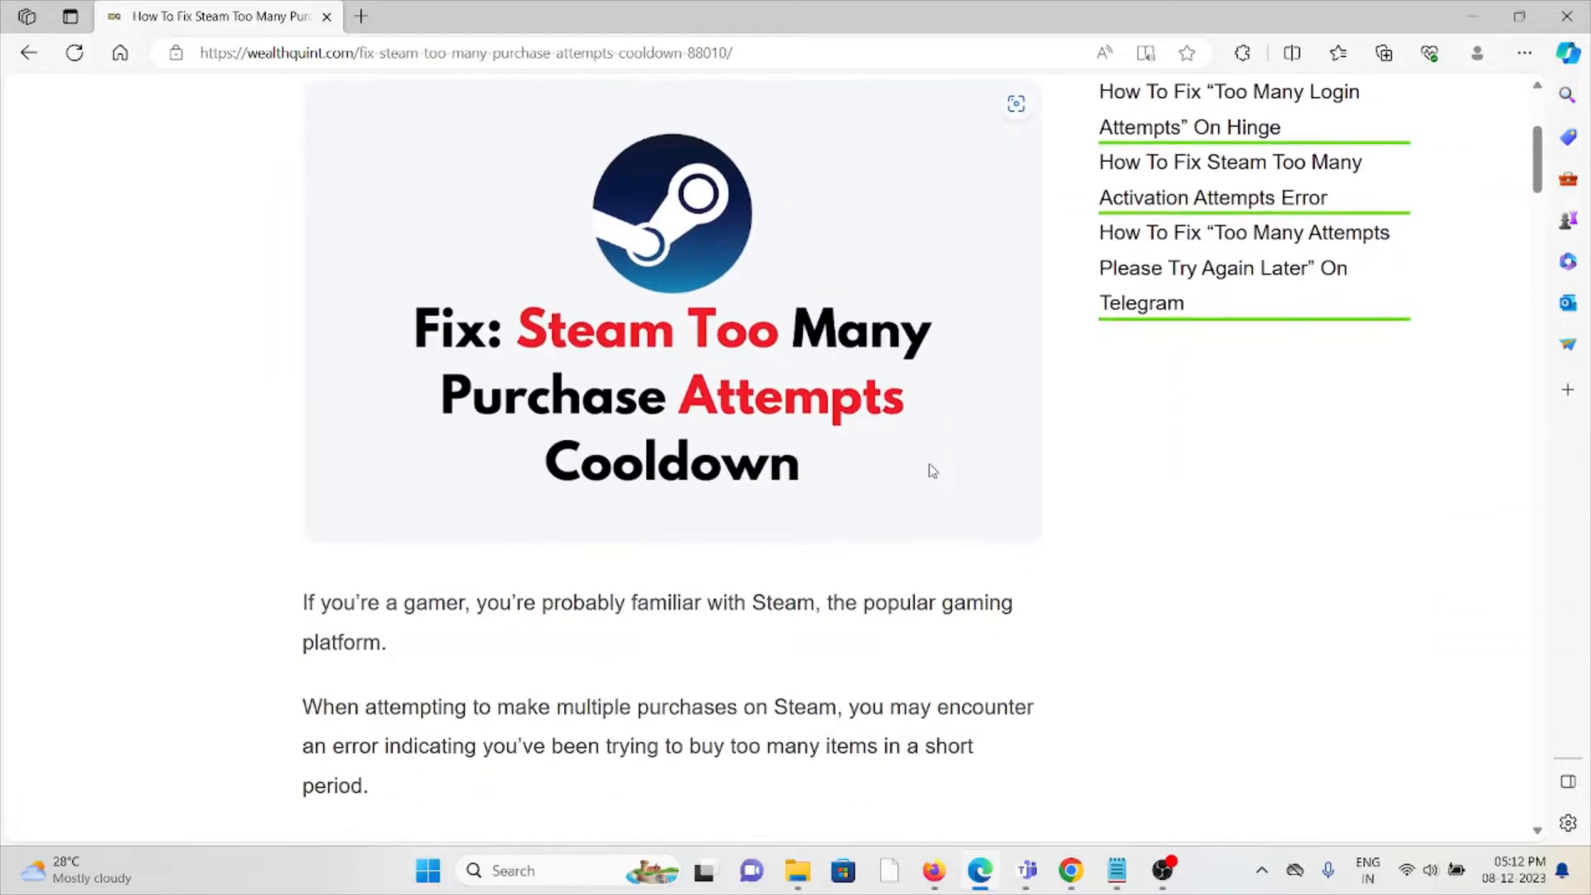
{"action": "scroll", "scroll_direction": "down", "scroll_amount": 3}
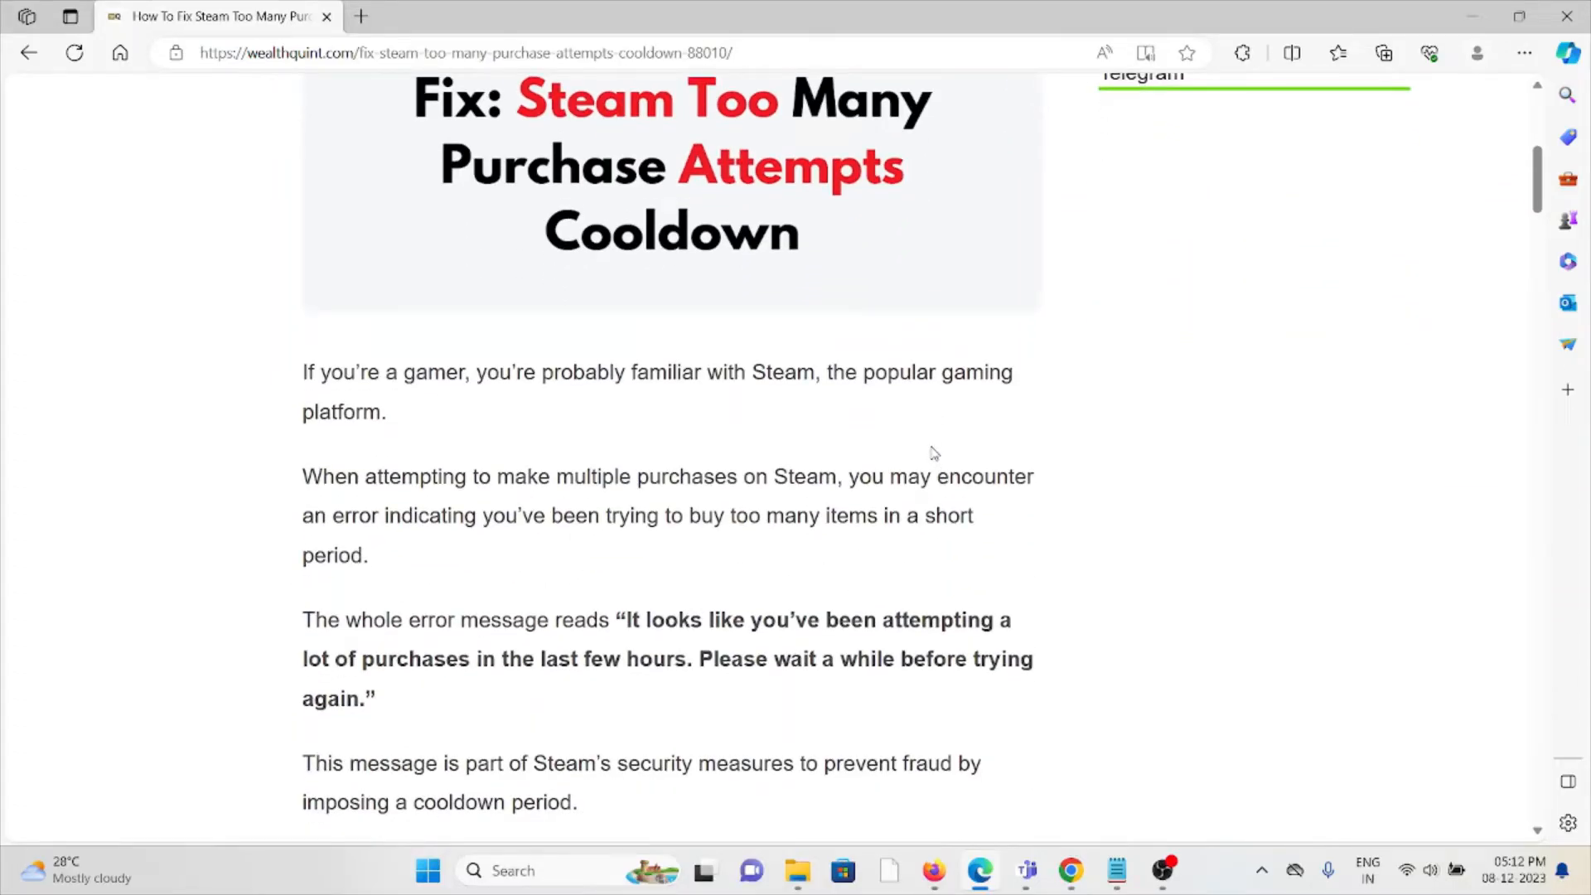
{"action": "mouse_move", "coordinate": [934, 447]}
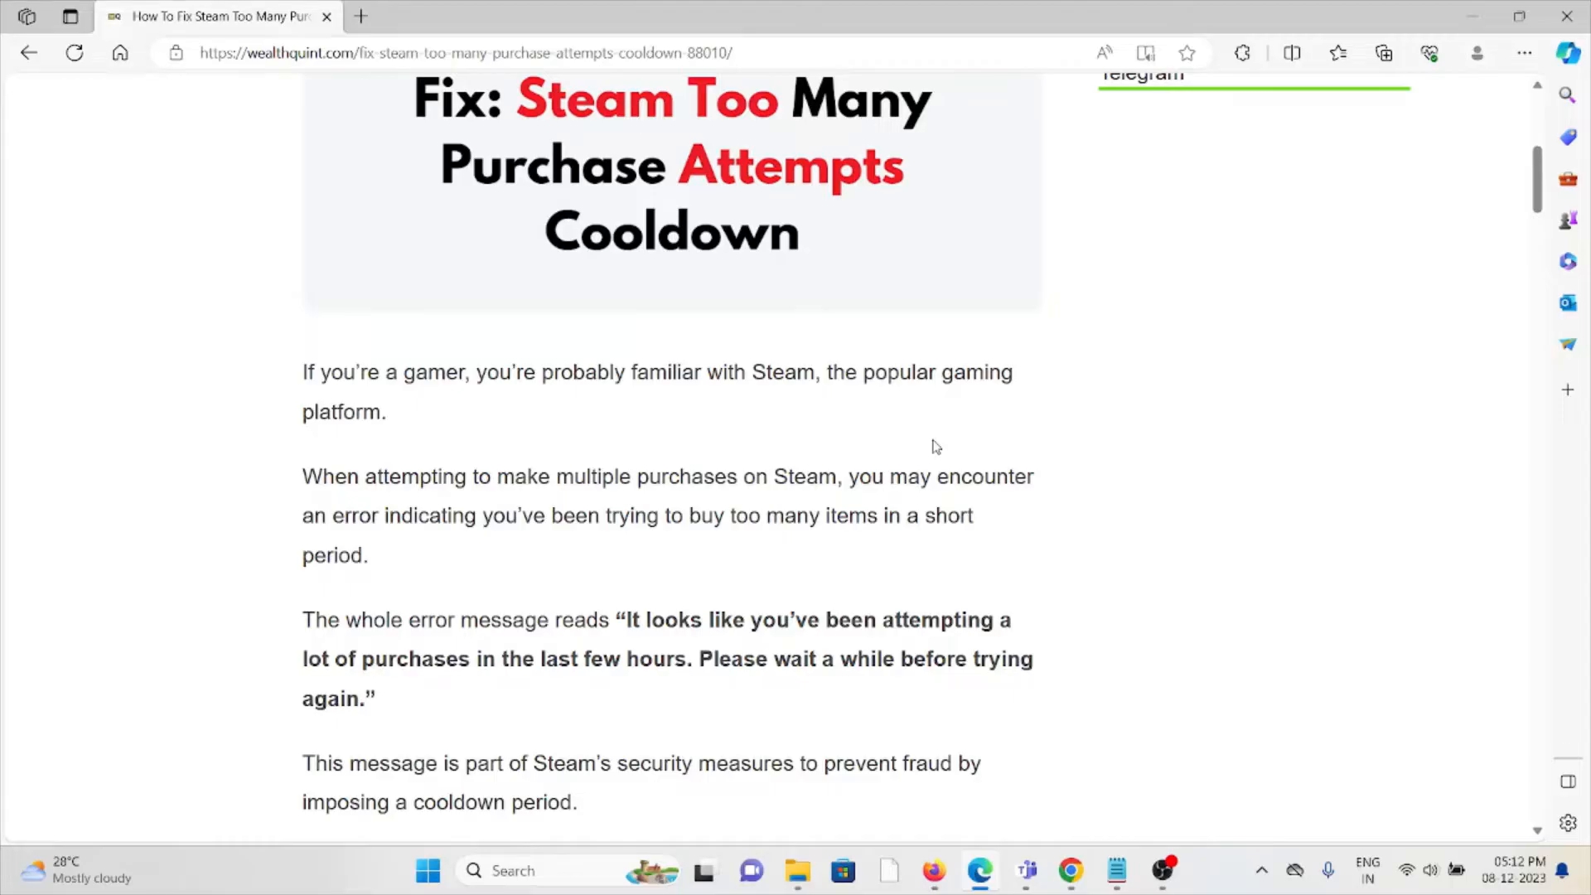
{"action": "mouse_move", "coordinate": [913, 691]}
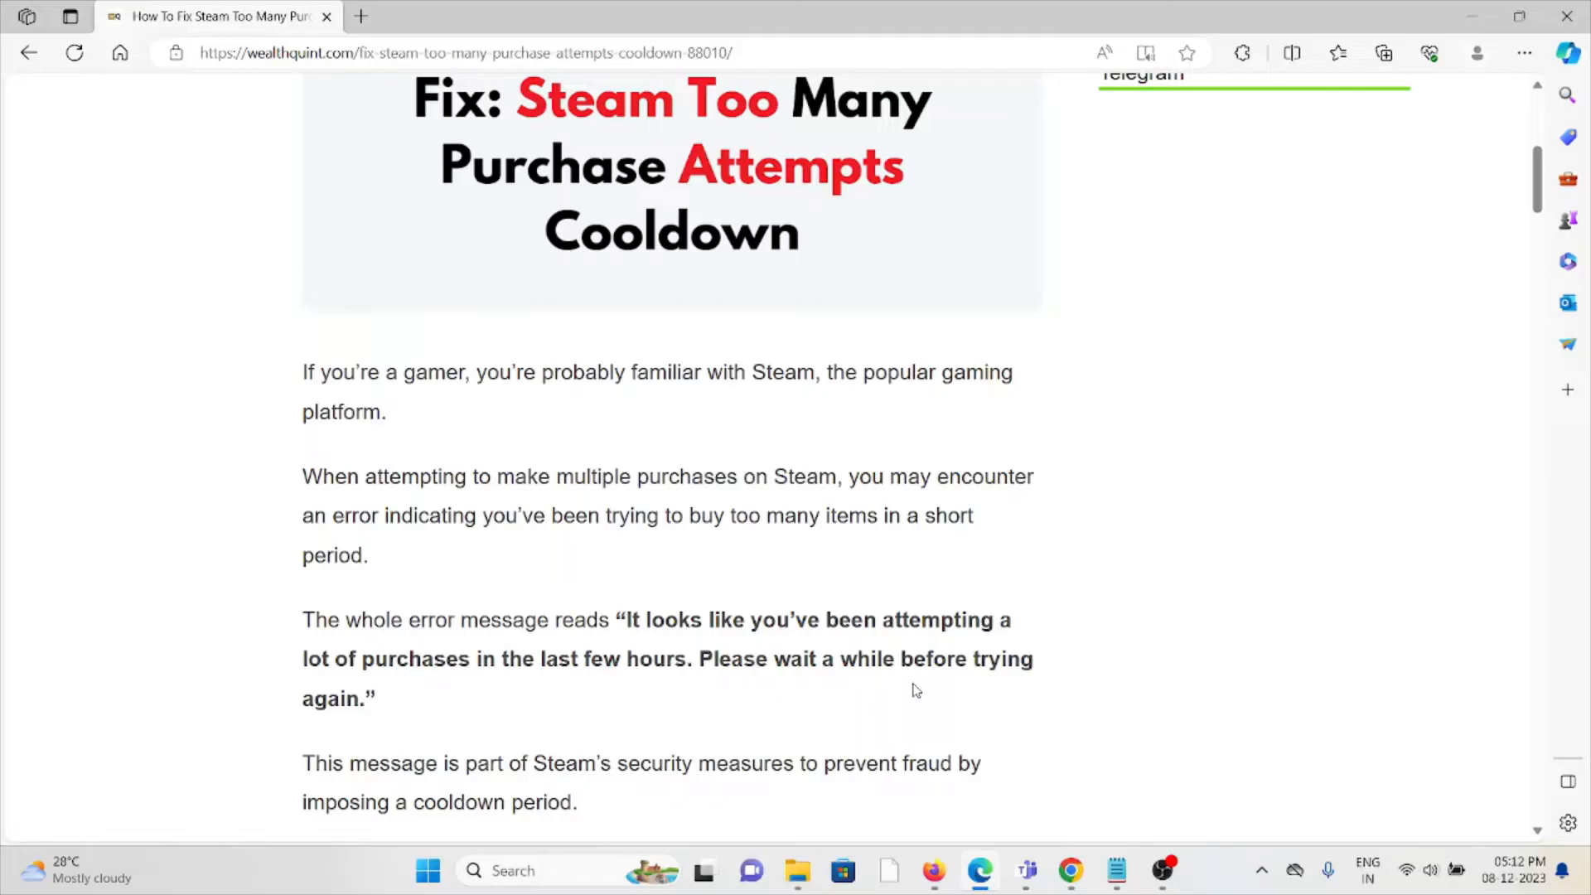
{"action": "mouse_move", "coordinate": [933, 680]}
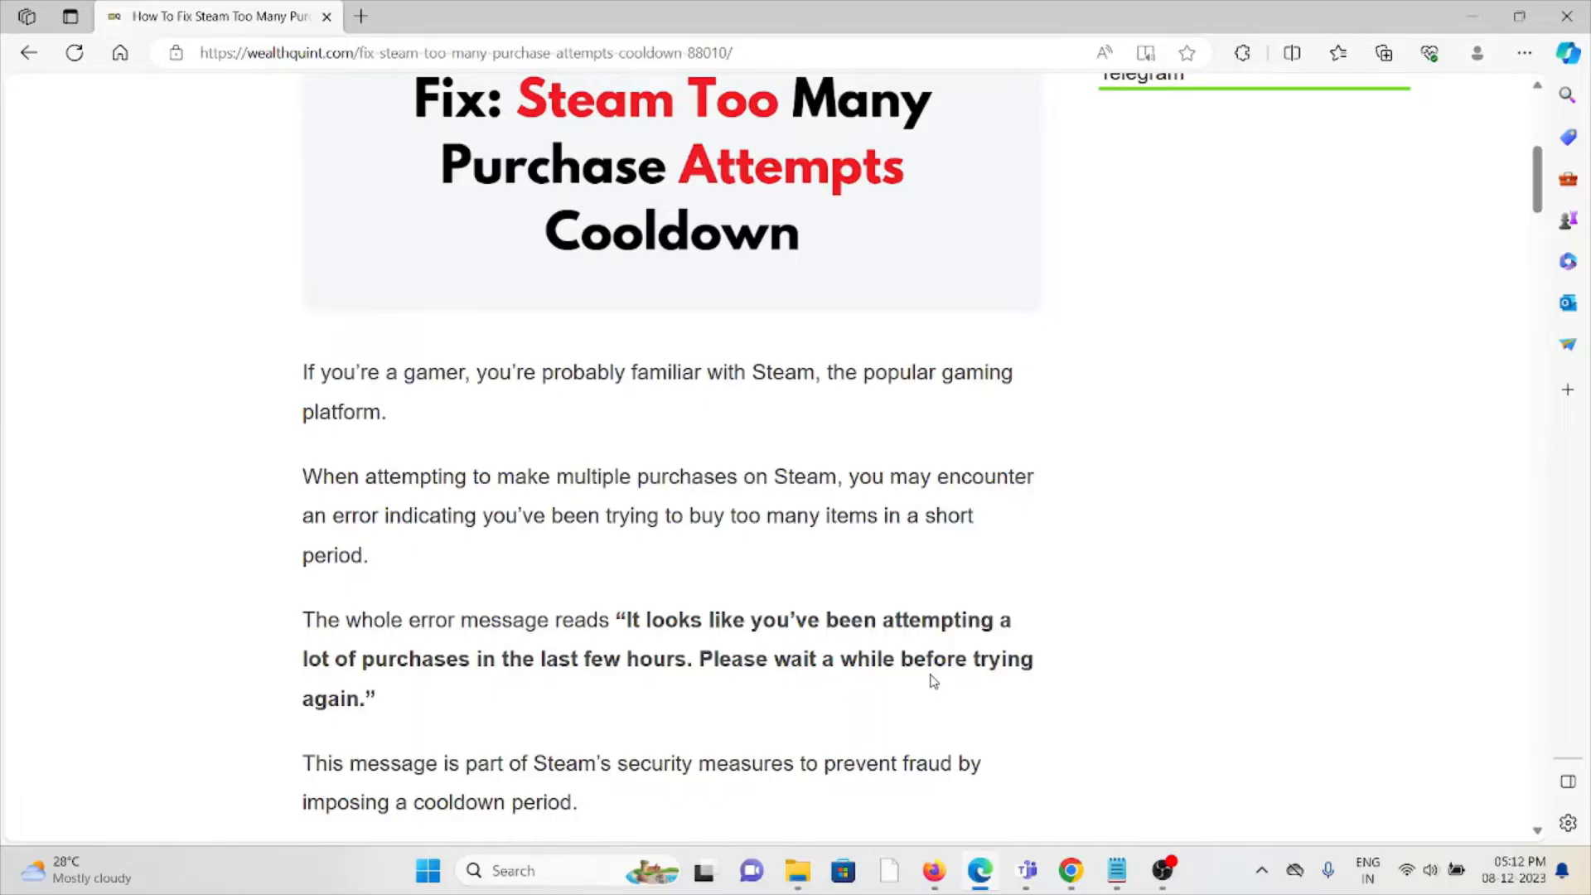
- Scroll through the four listed cooldown causes to the 'How To Fix' heading
{"action": "scroll", "scroll_direction": "down", "scroll_amount": 3}
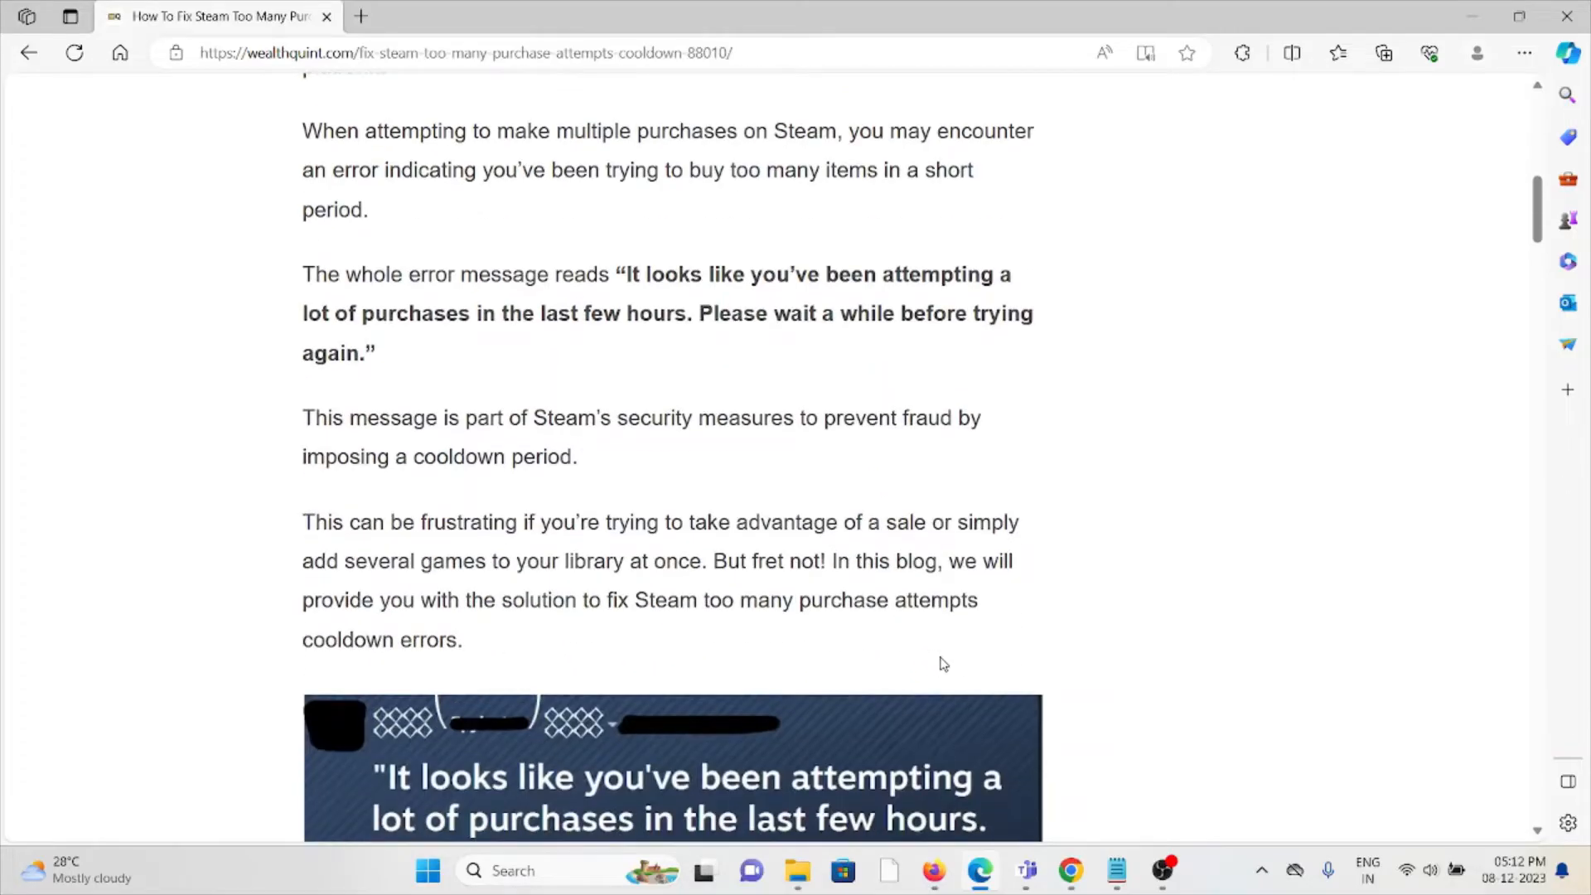
{"action": "scroll", "scroll_direction": "down", "scroll_amount": 3}
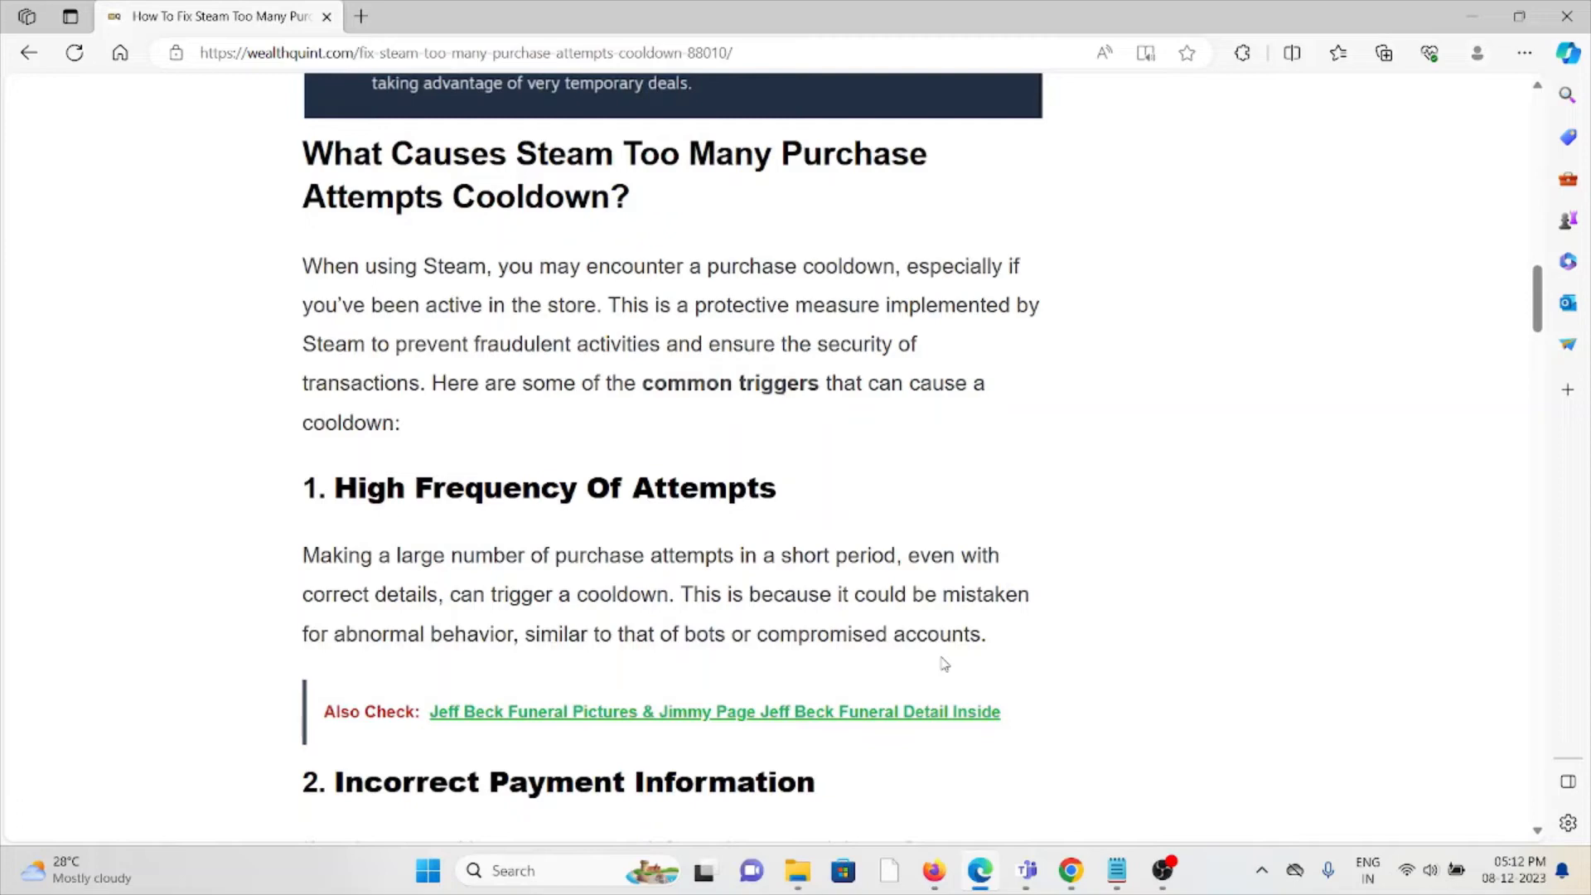
{"action": "scroll", "scroll_direction": "down", "scroll_amount": 3}
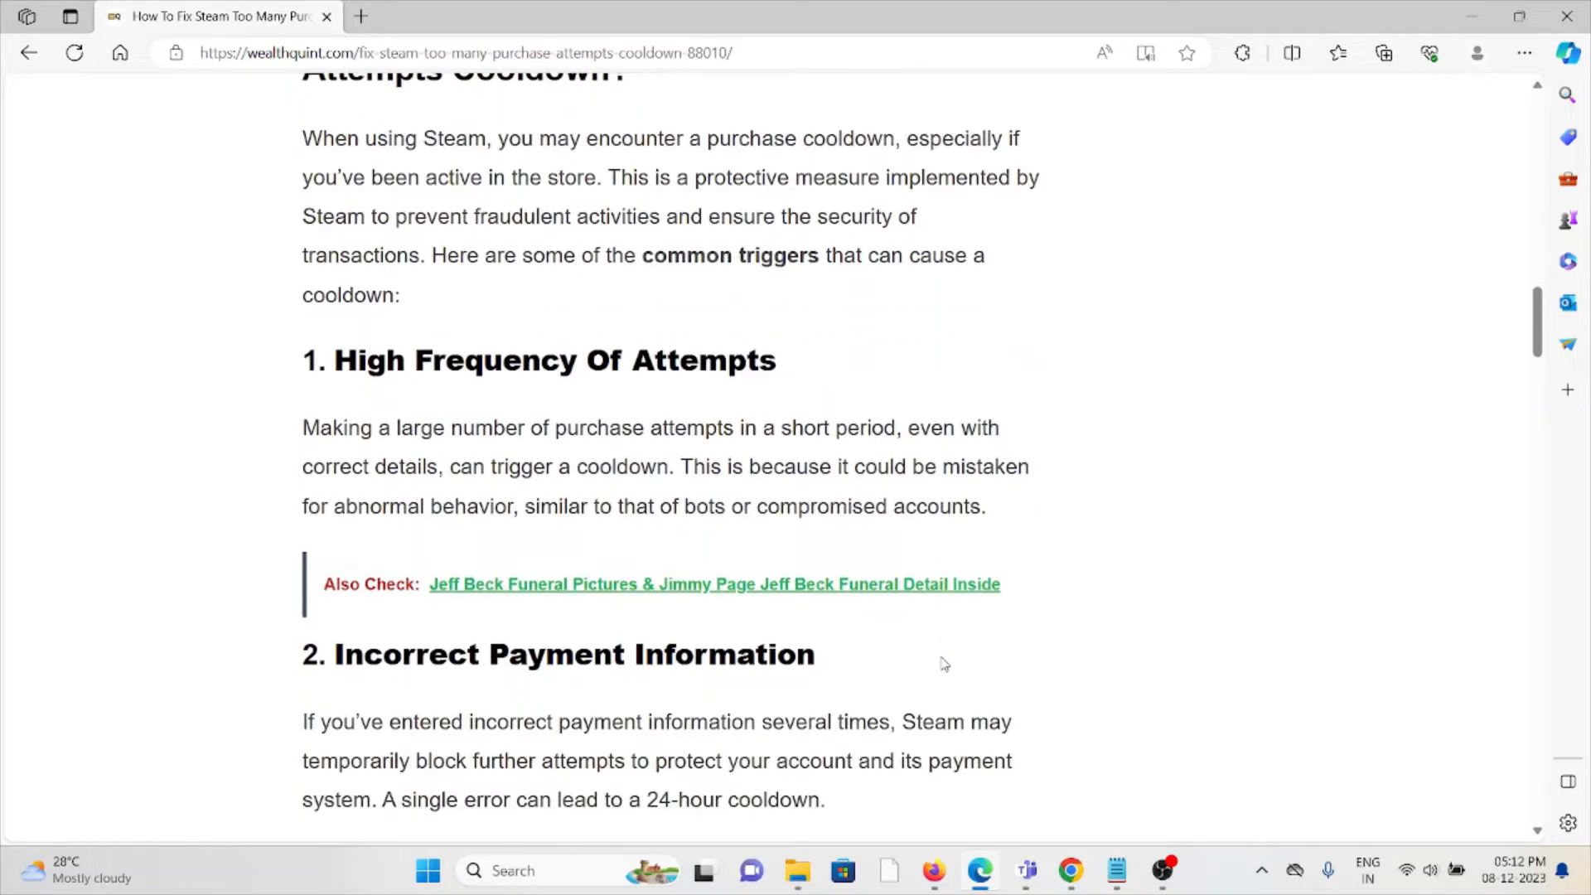
{"action": "scroll", "scroll_direction": "down", "scroll_amount": 3}
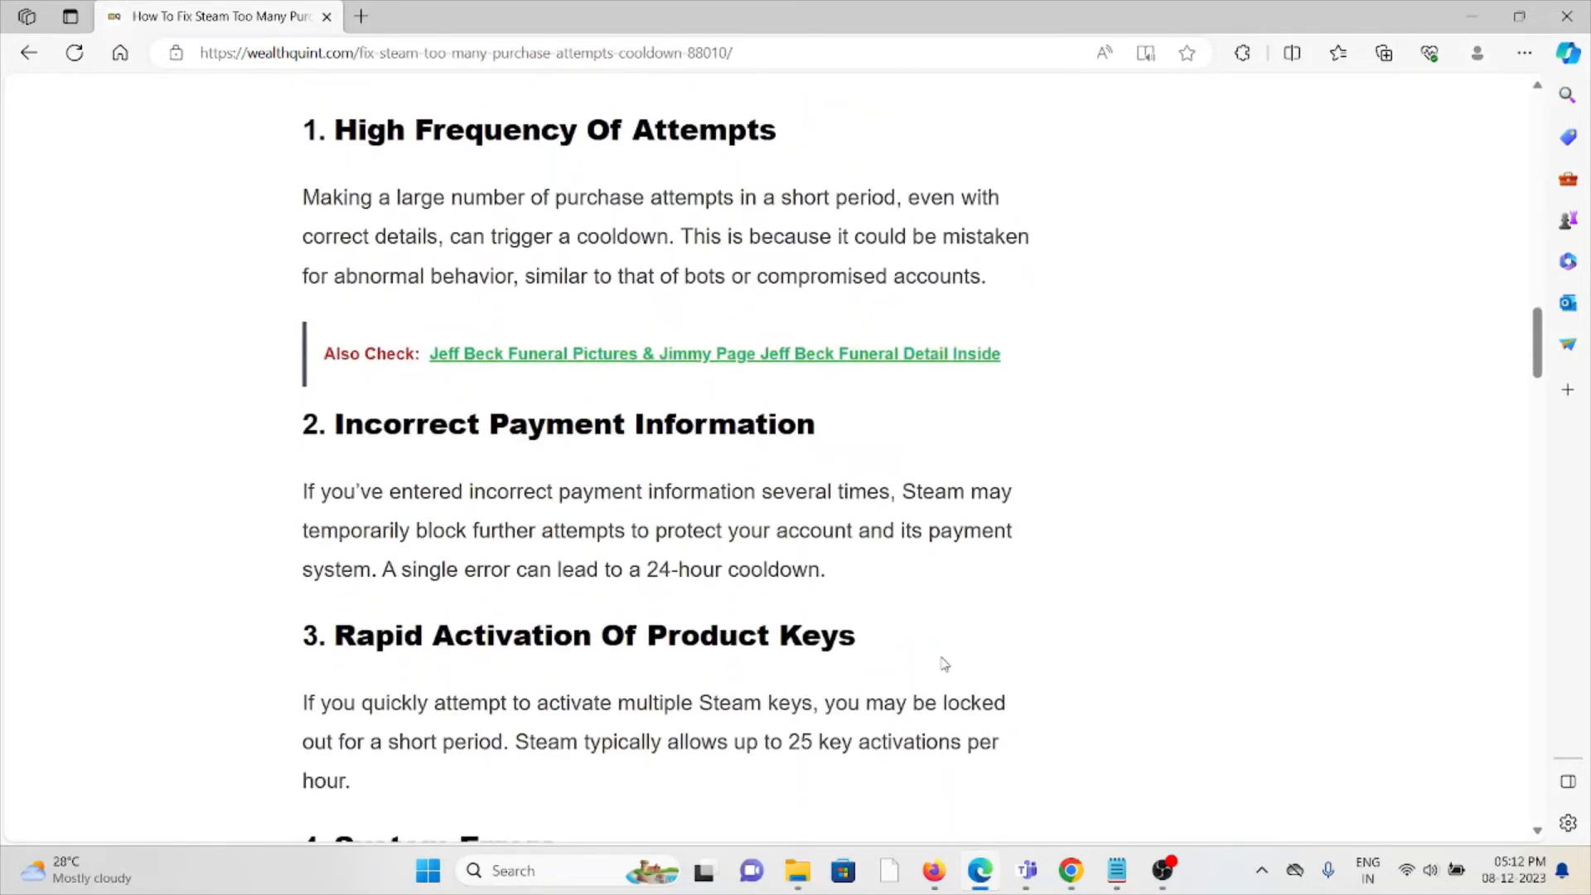
{"action": "scroll", "scroll_direction": "down", "scroll_amount": 3}
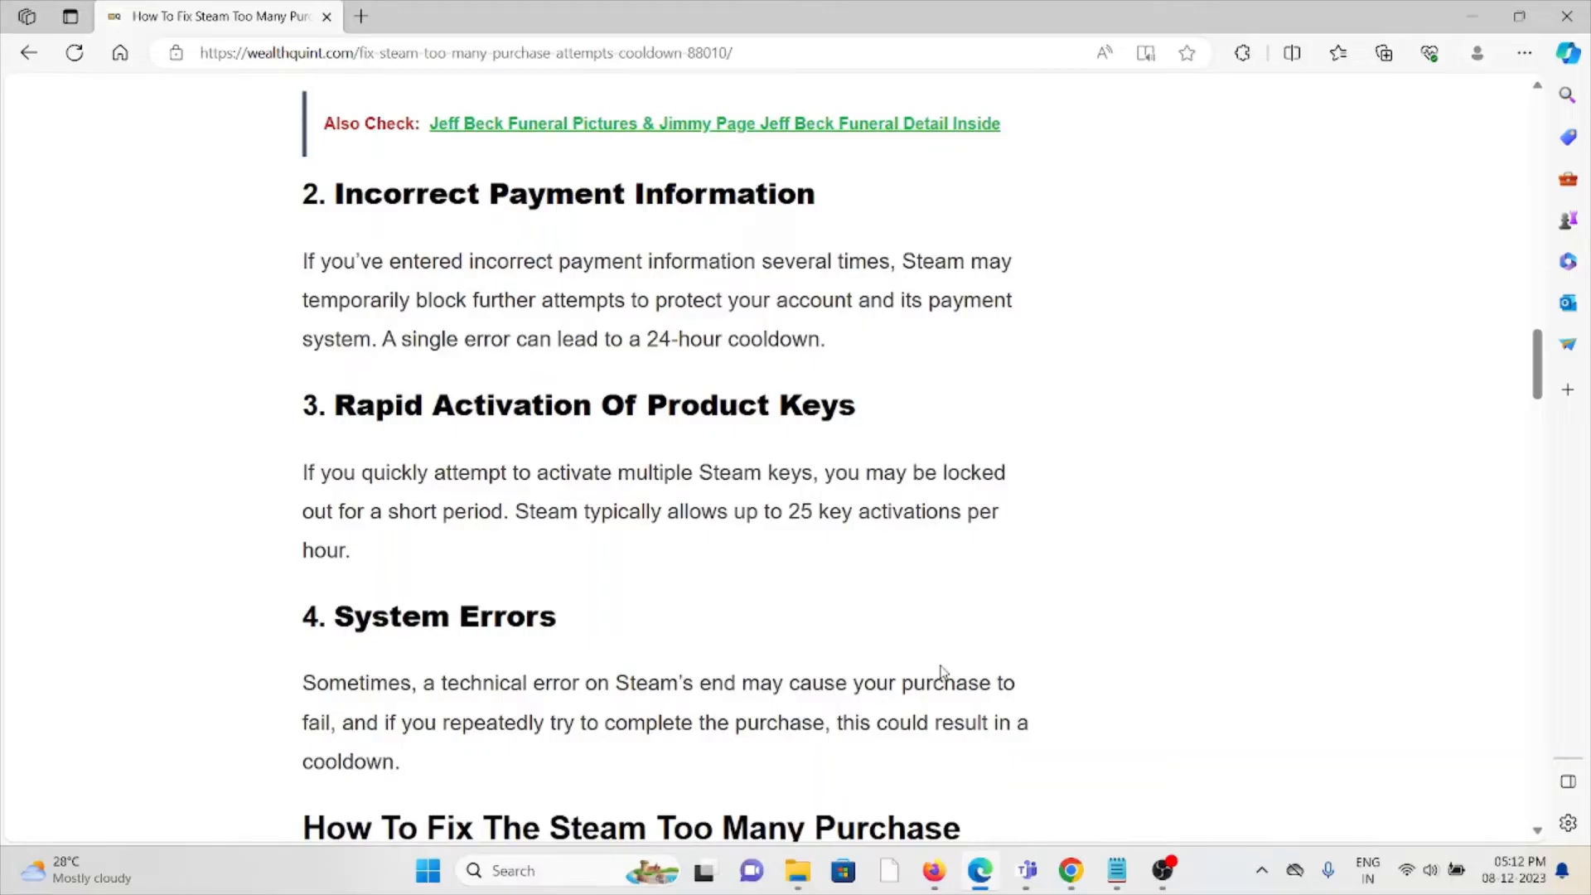
{"action": "scroll", "scroll_direction": "down", "scroll_amount": 3}
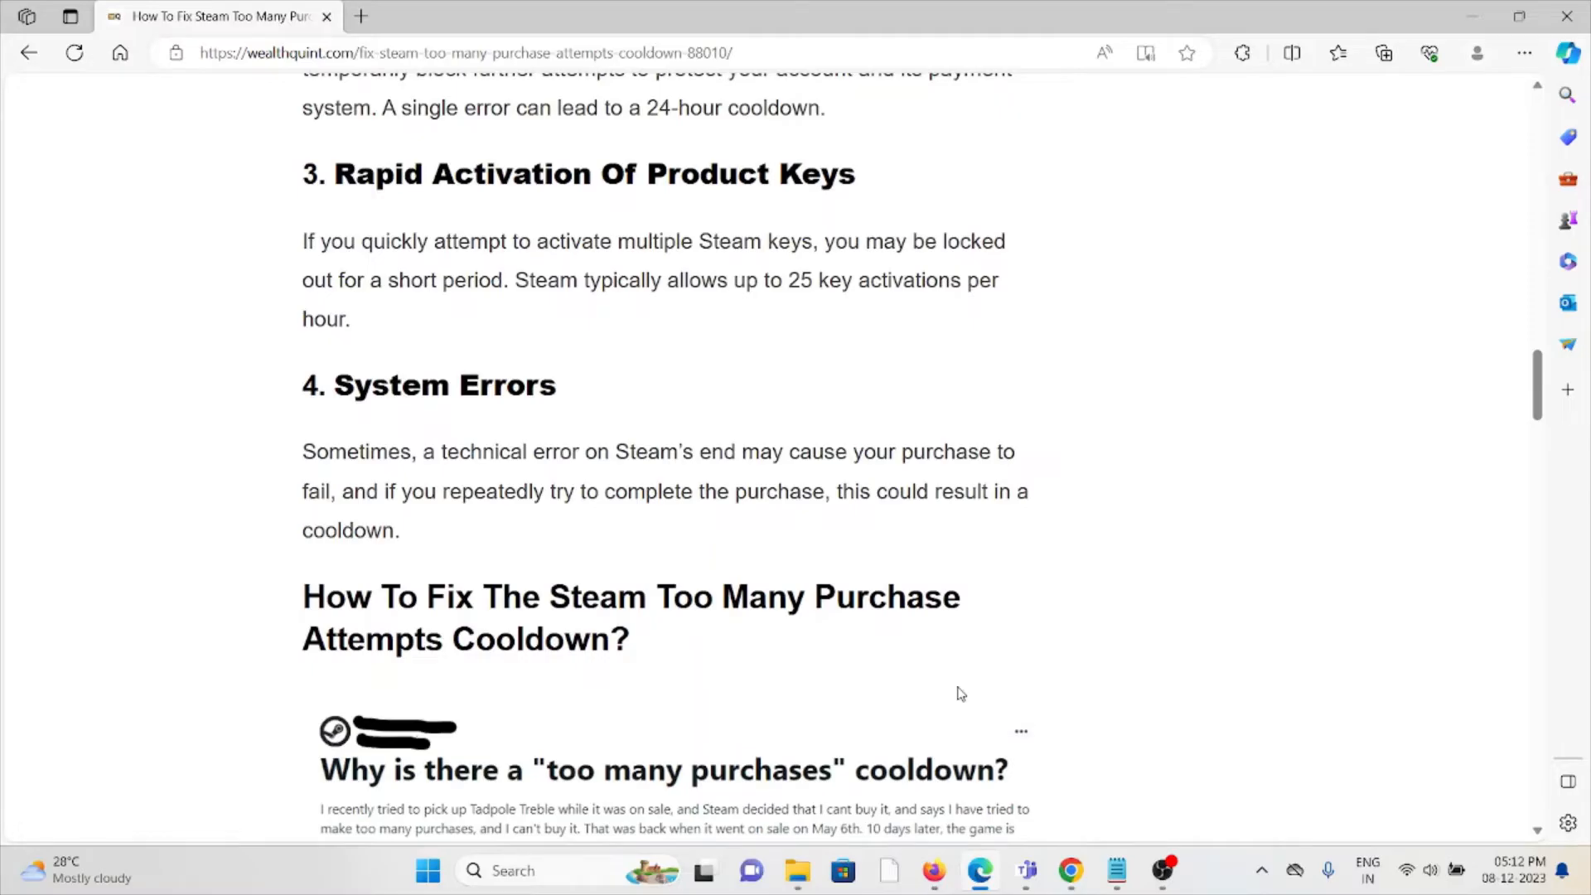
{"action": "scroll", "scroll_direction": "down", "scroll_amount": 3}
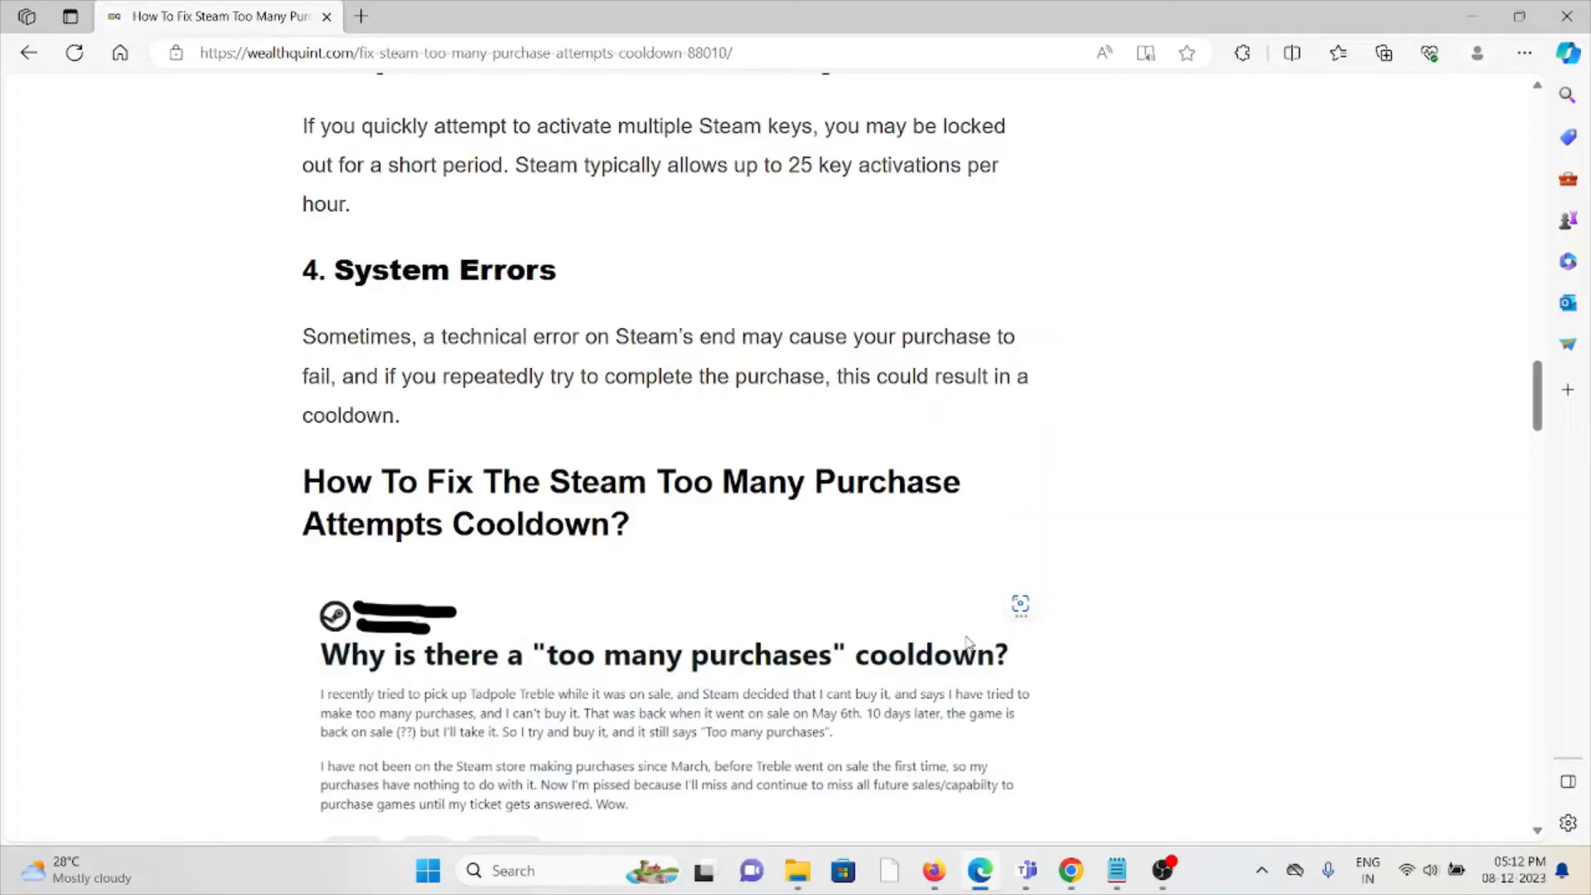
- Scroll to the fix summary, 'Wait For A While', and the start of 'Cease Additional Attempts'
{"action": "scroll", "scroll_direction": "down", "scroll_amount": 3}
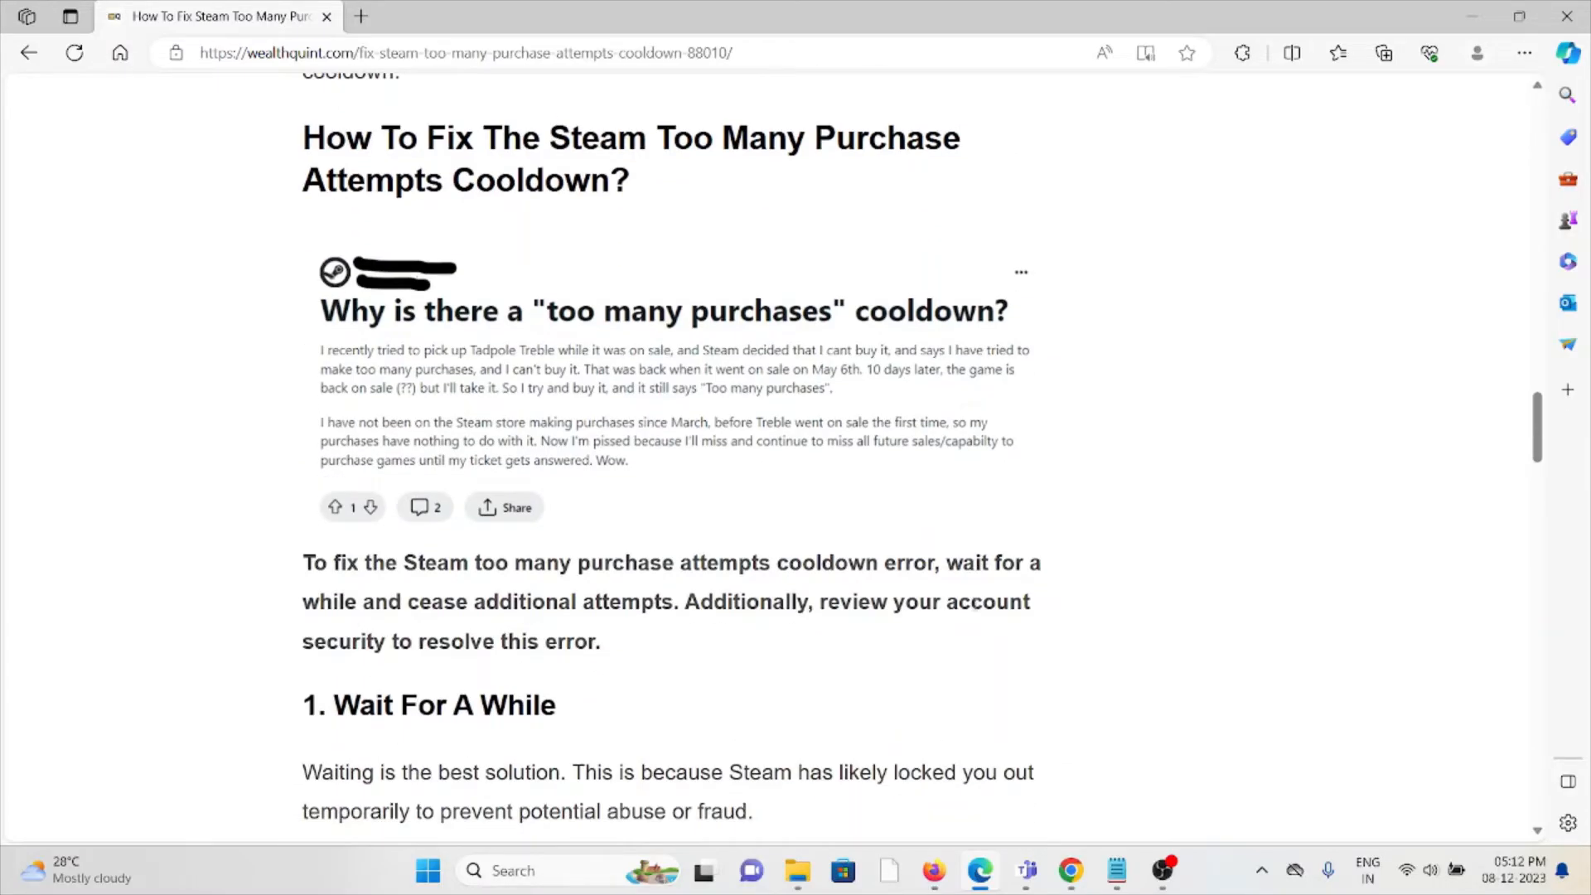
{"action": "scroll", "scroll_direction": "down", "scroll_amount": 3}
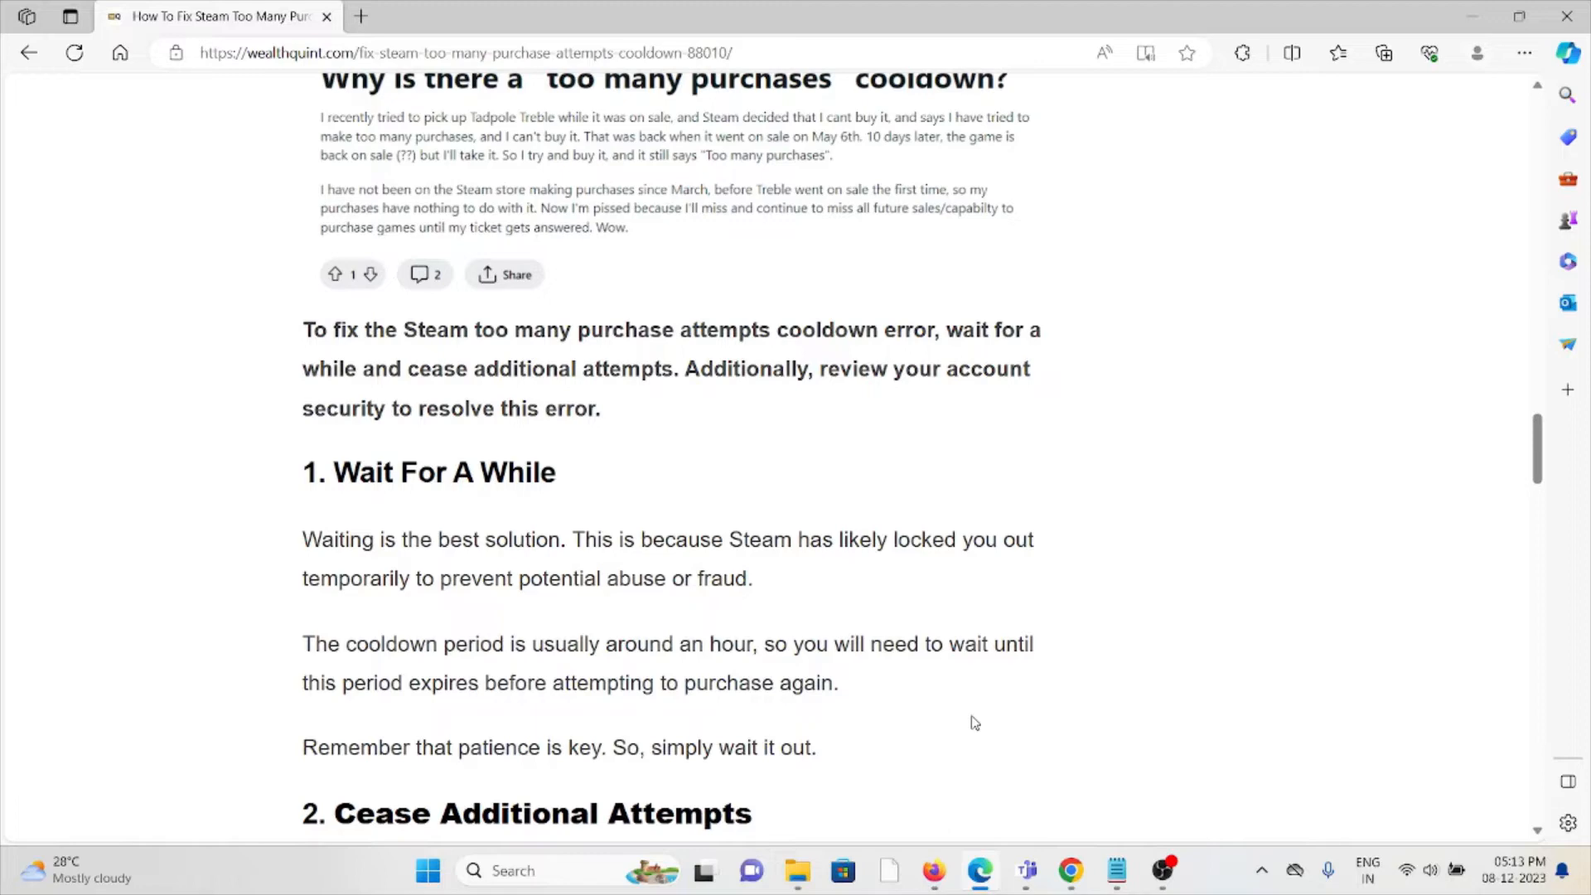
{"action": "mouse_move", "coordinate": [959, 736]}
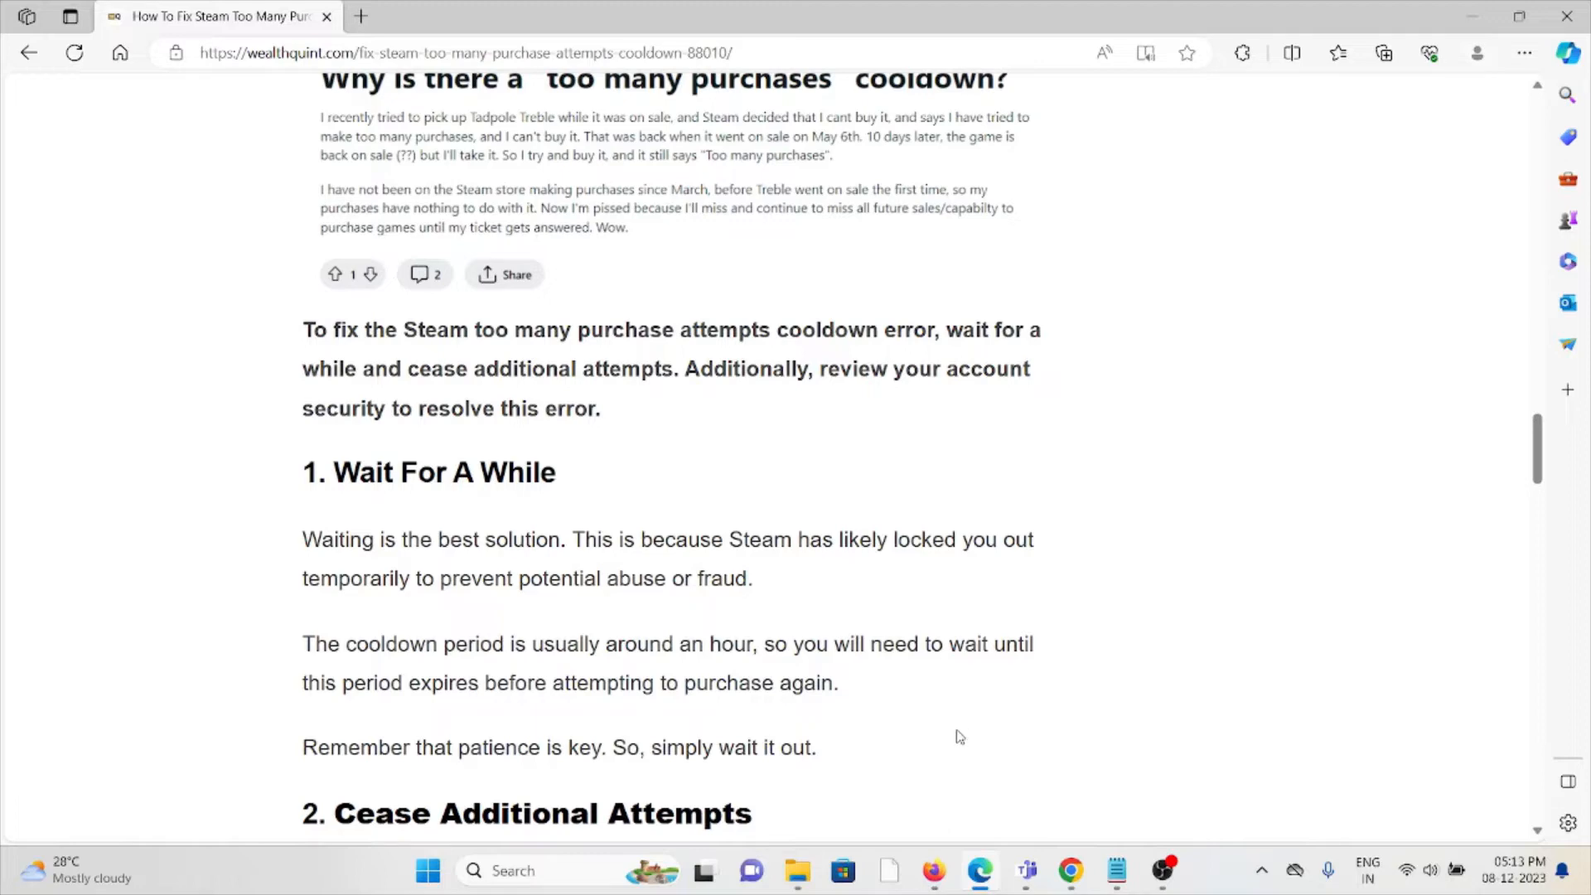
{"action": "scroll", "scroll_direction": "down", "scroll_amount": 3}
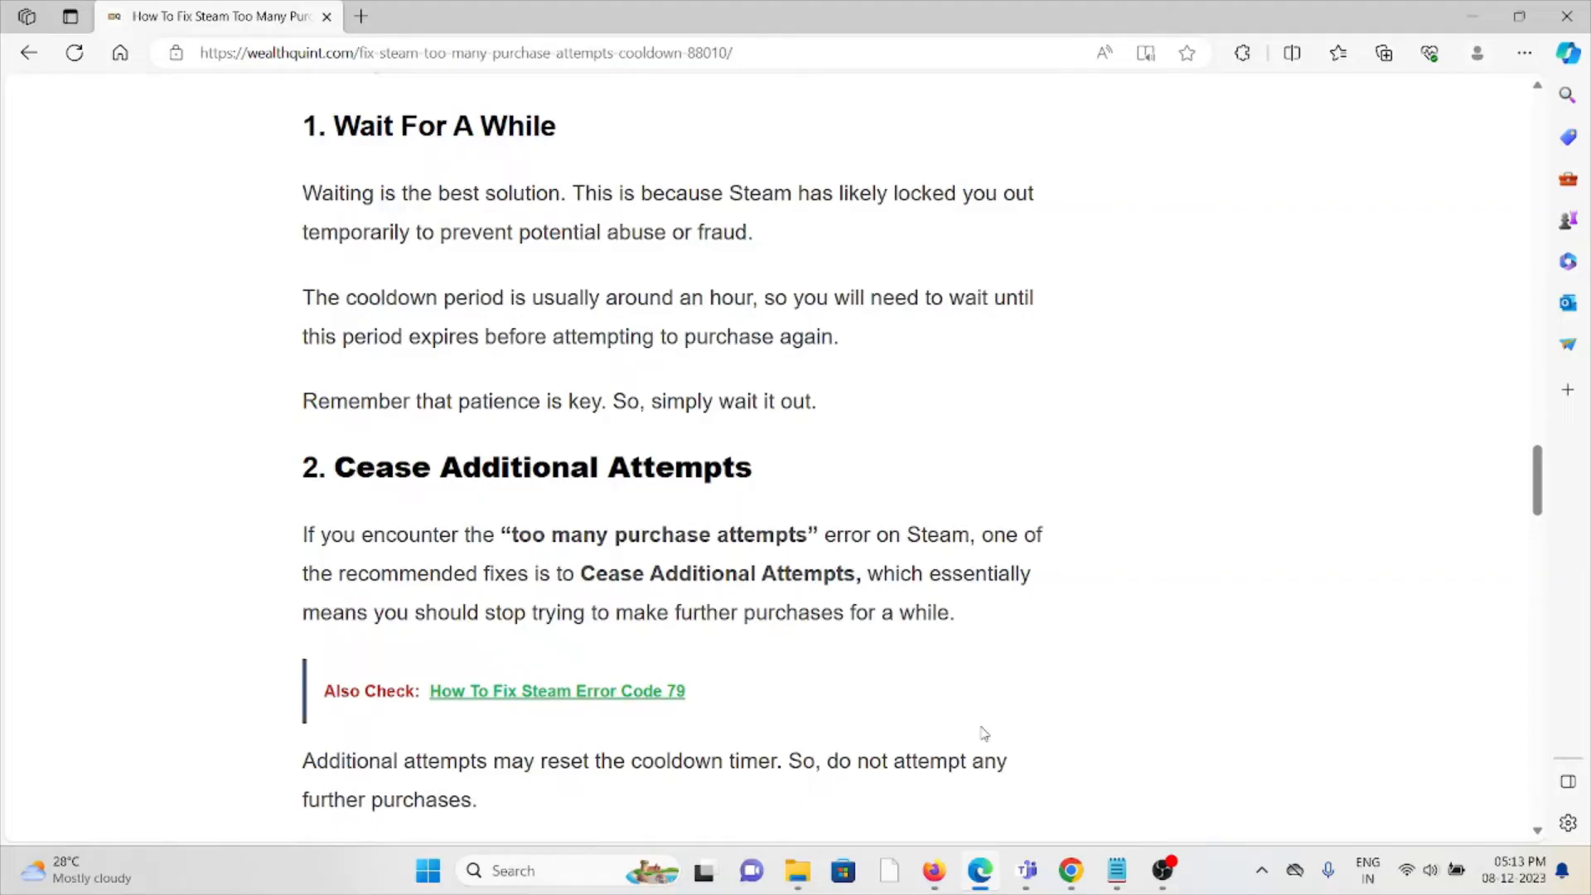
- Scroll past 'Cease Additional Attempts' to the '3. Review Your Account Security' heading
{"action": "scroll", "scroll_direction": "down", "scroll_amount": 3}
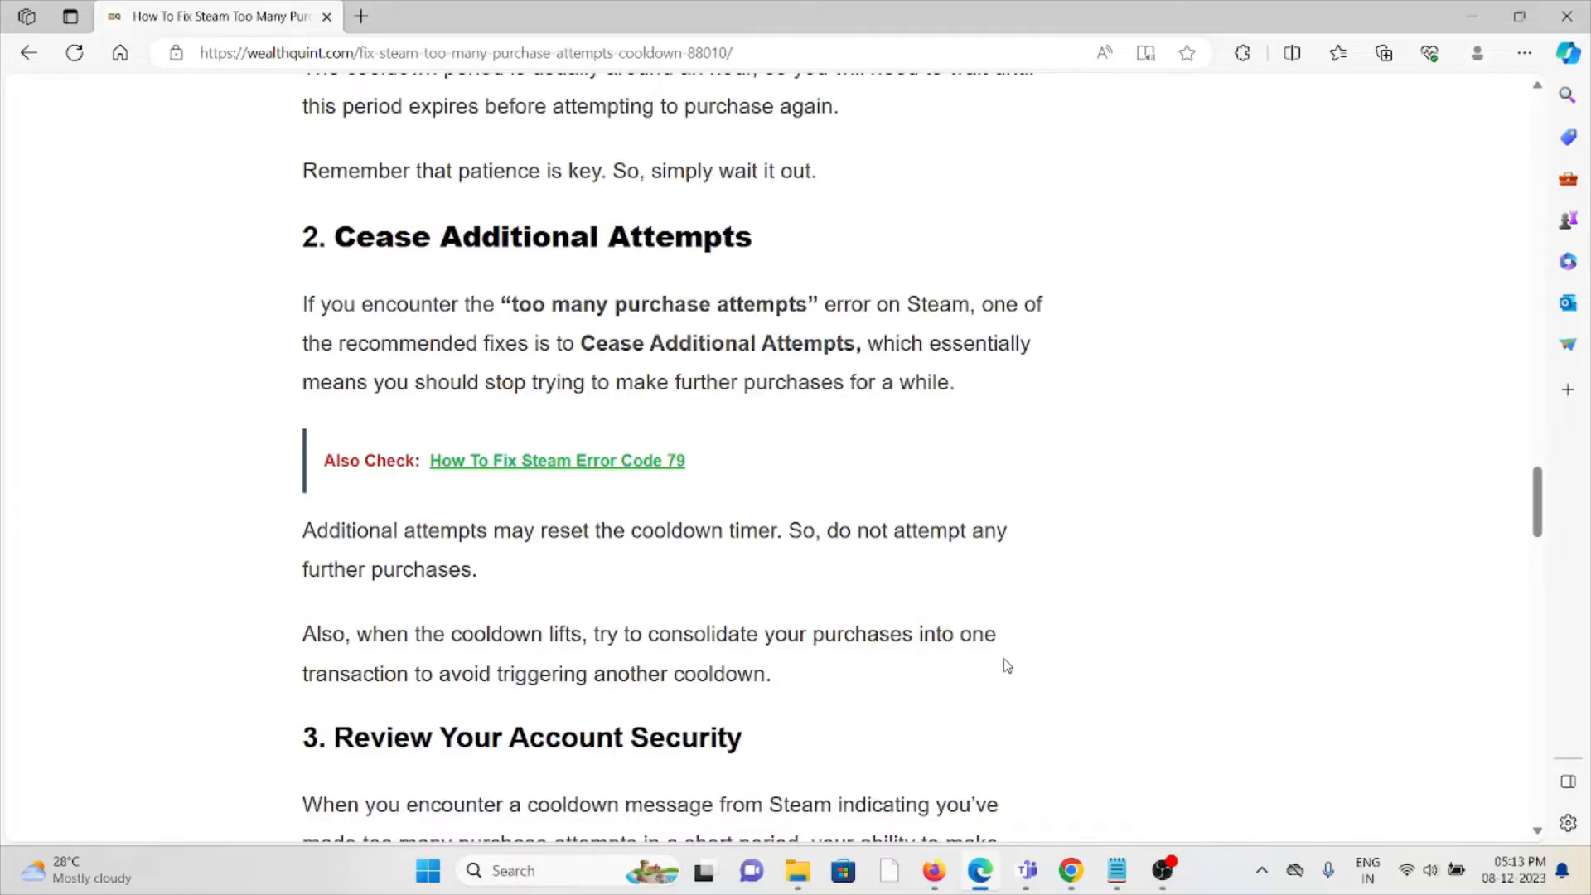
{"action": "mouse_move", "coordinate": [1003, 664]}
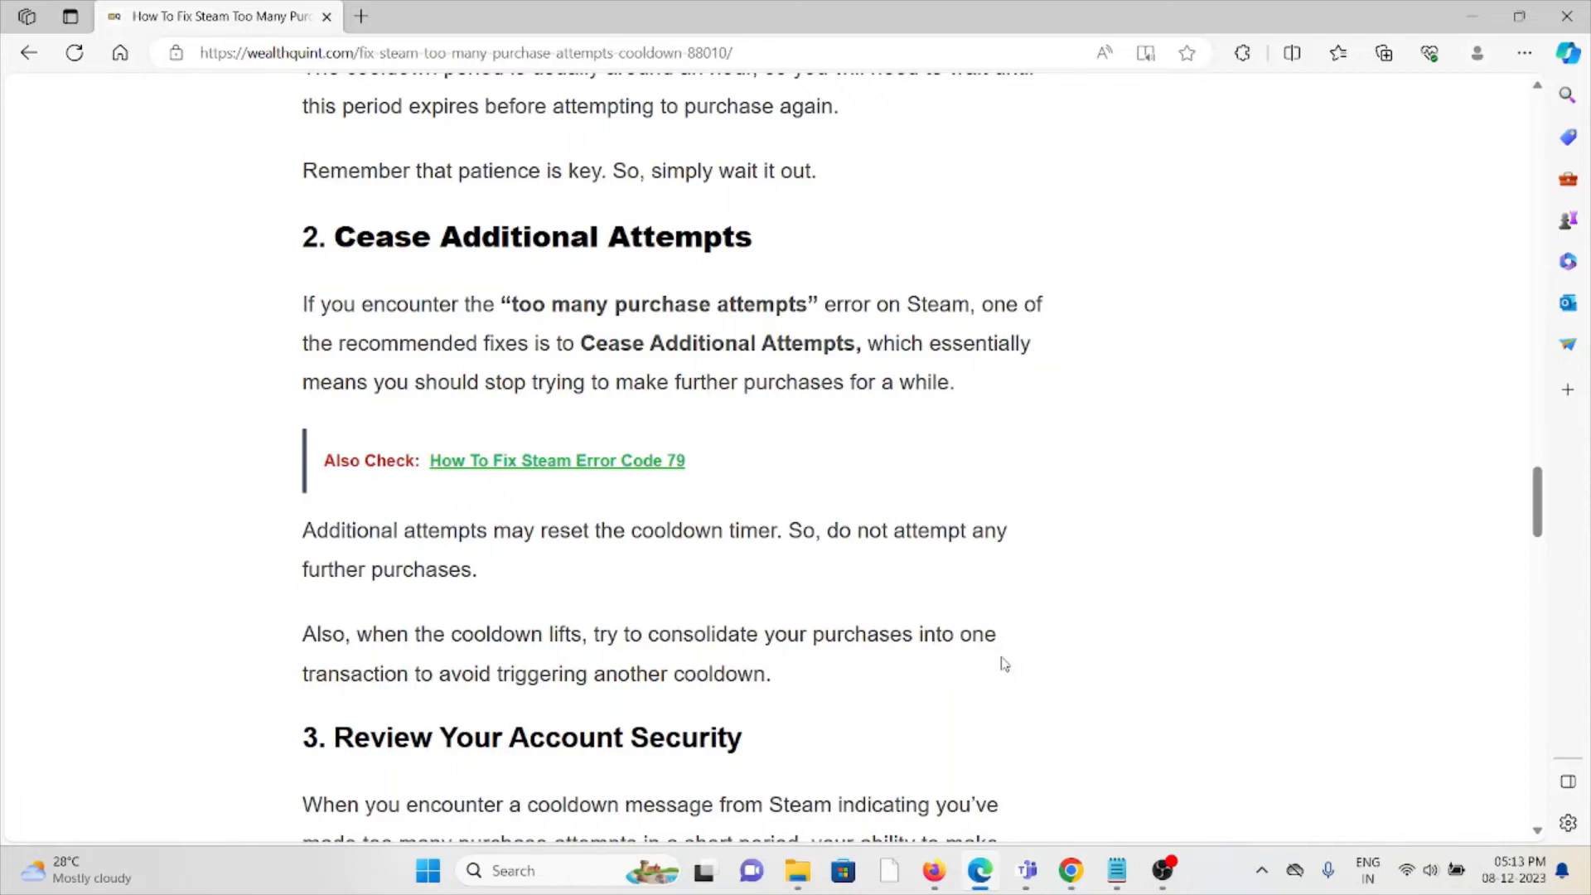
{"action": "mouse_move", "coordinate": [903, 564]}
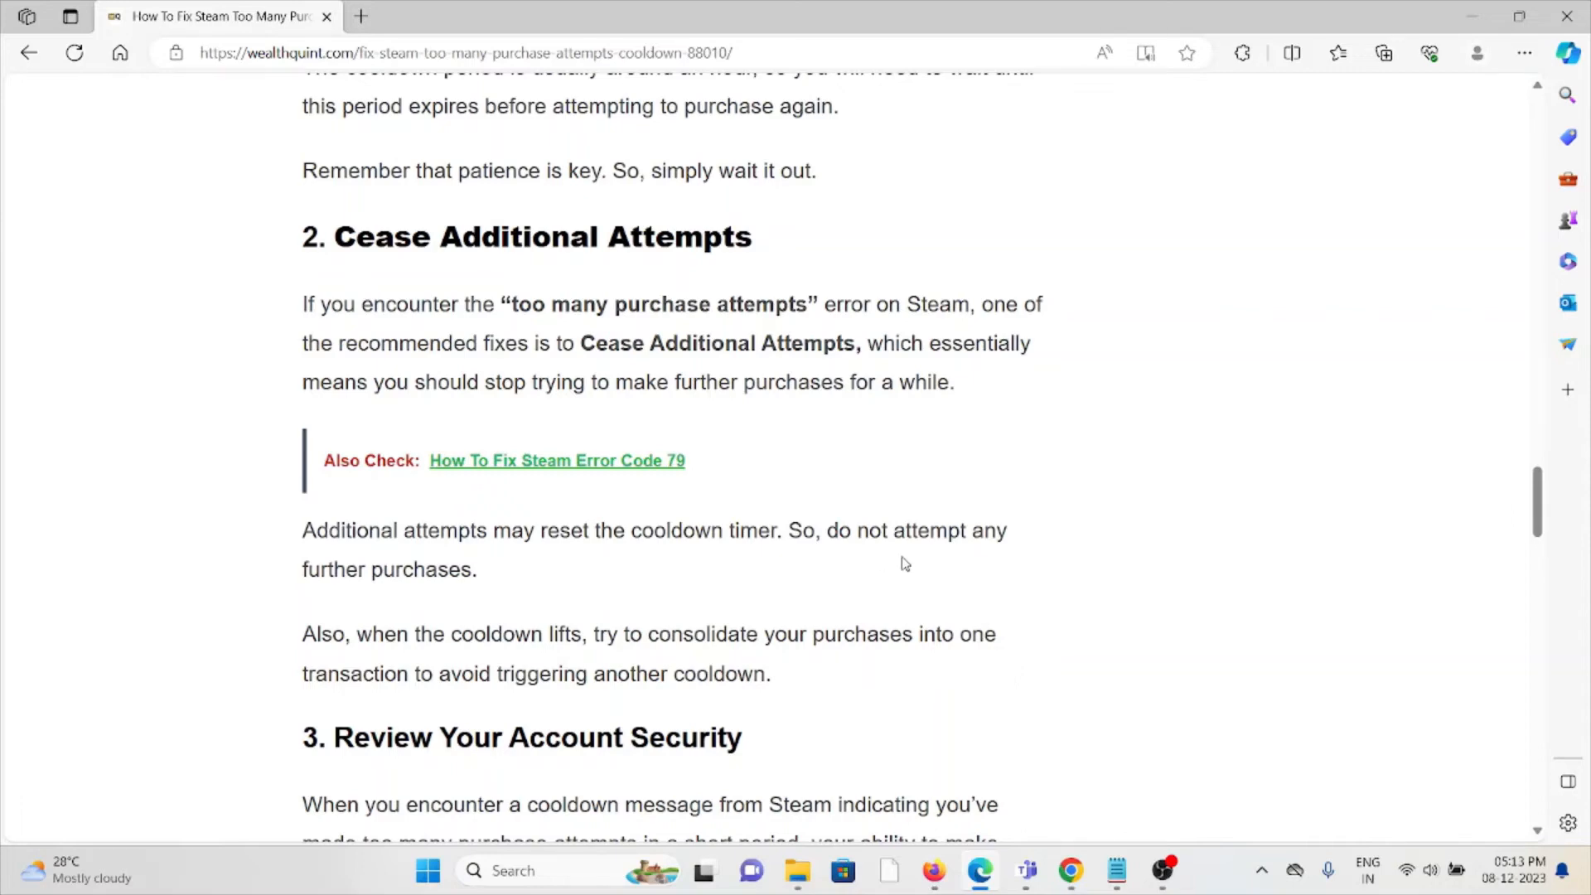
{"action": "scroll", "scroll_direction": "down", "scroll_amount": 3}
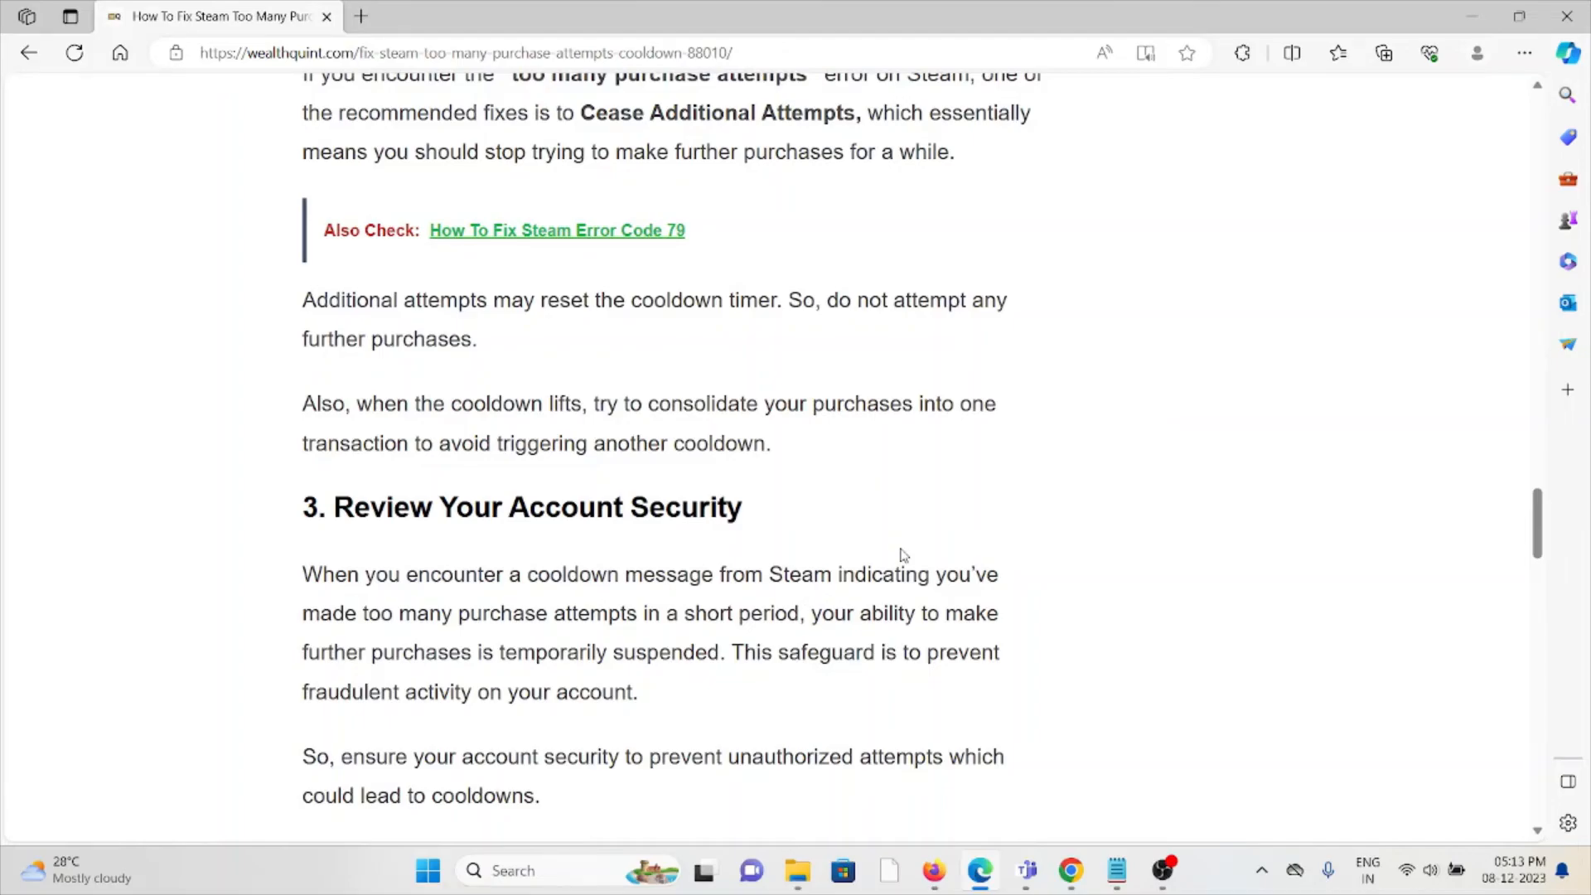
- Scroll through the account-security checklist to the '4. Contact The Steam Support Team' heading
{"action": "scroll", "scroll_direction": "down", "scroll_amount": 3}
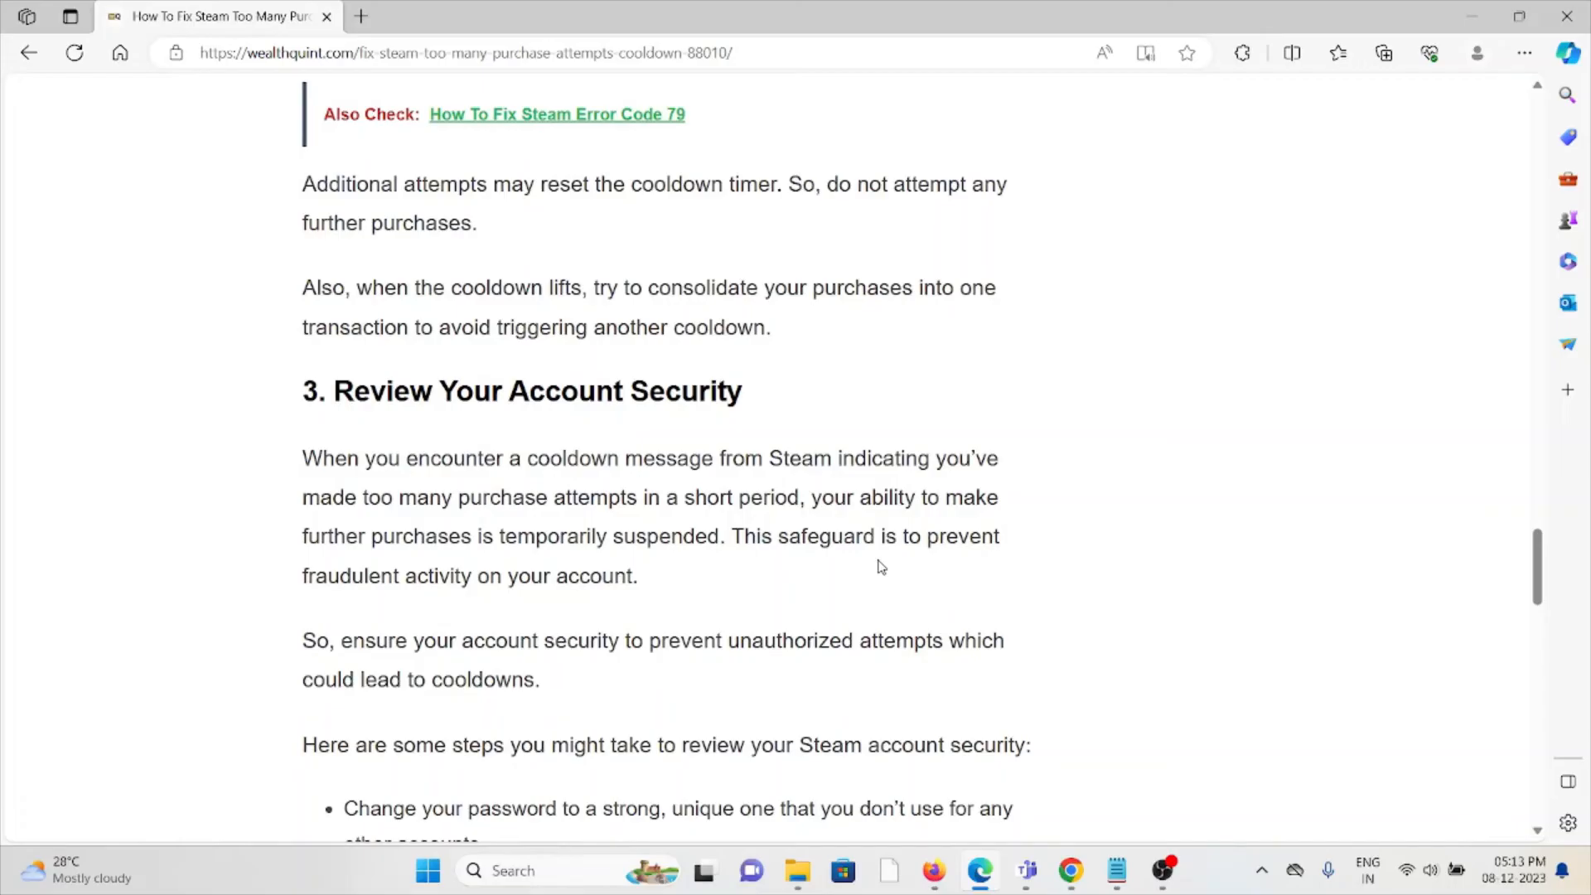
{"action": "mouse_move", "coordinate": [642, 583]}
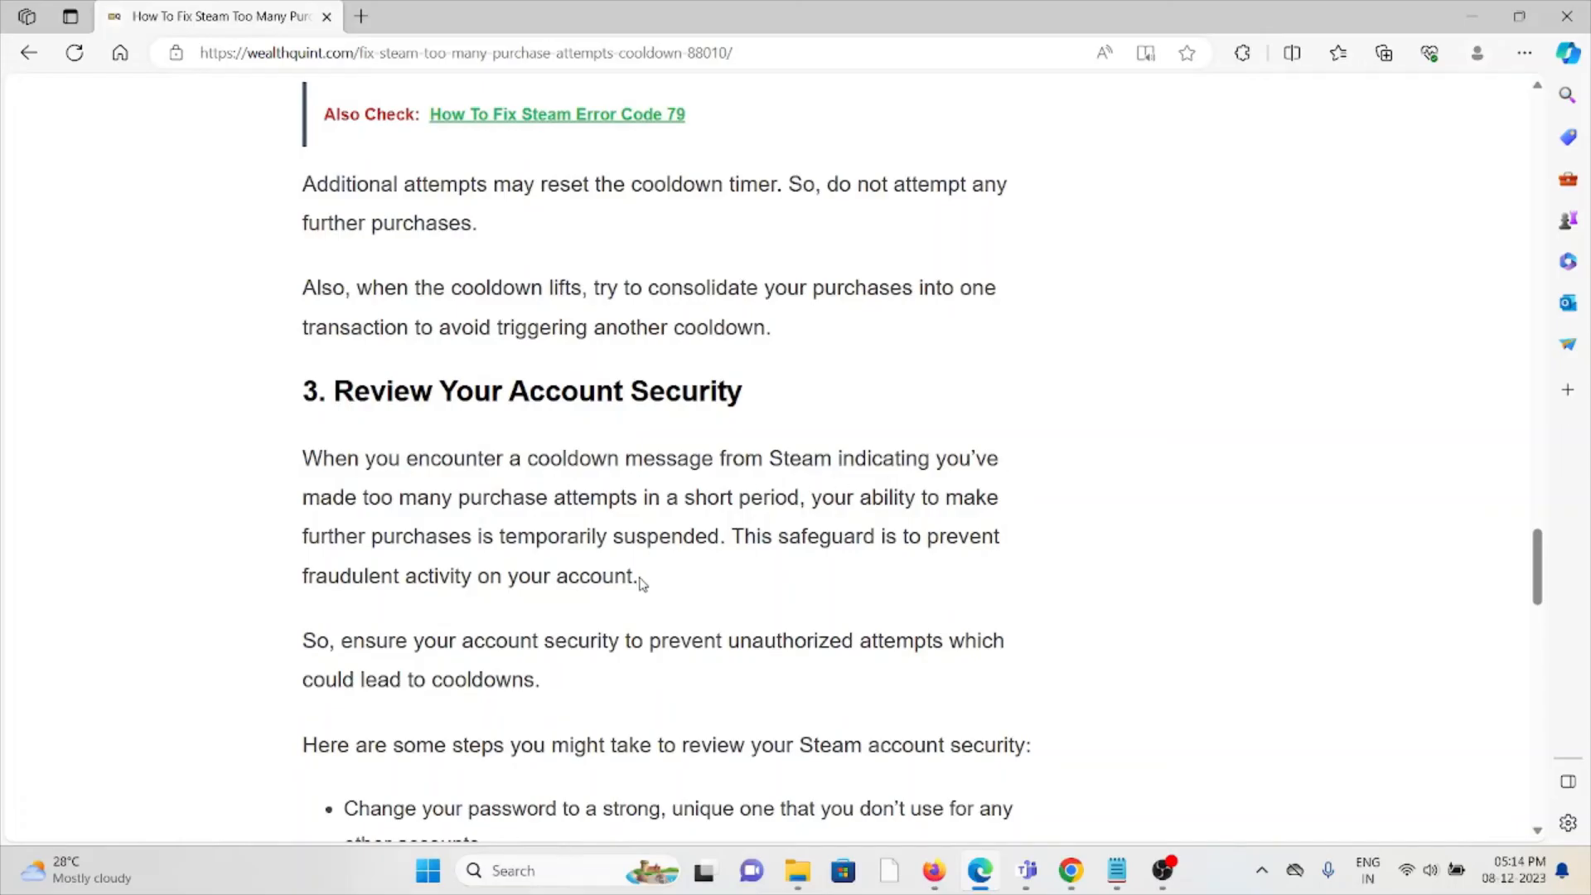
{"action": "scroll", "scroll_direction": "down", "scroll_amount": 3}
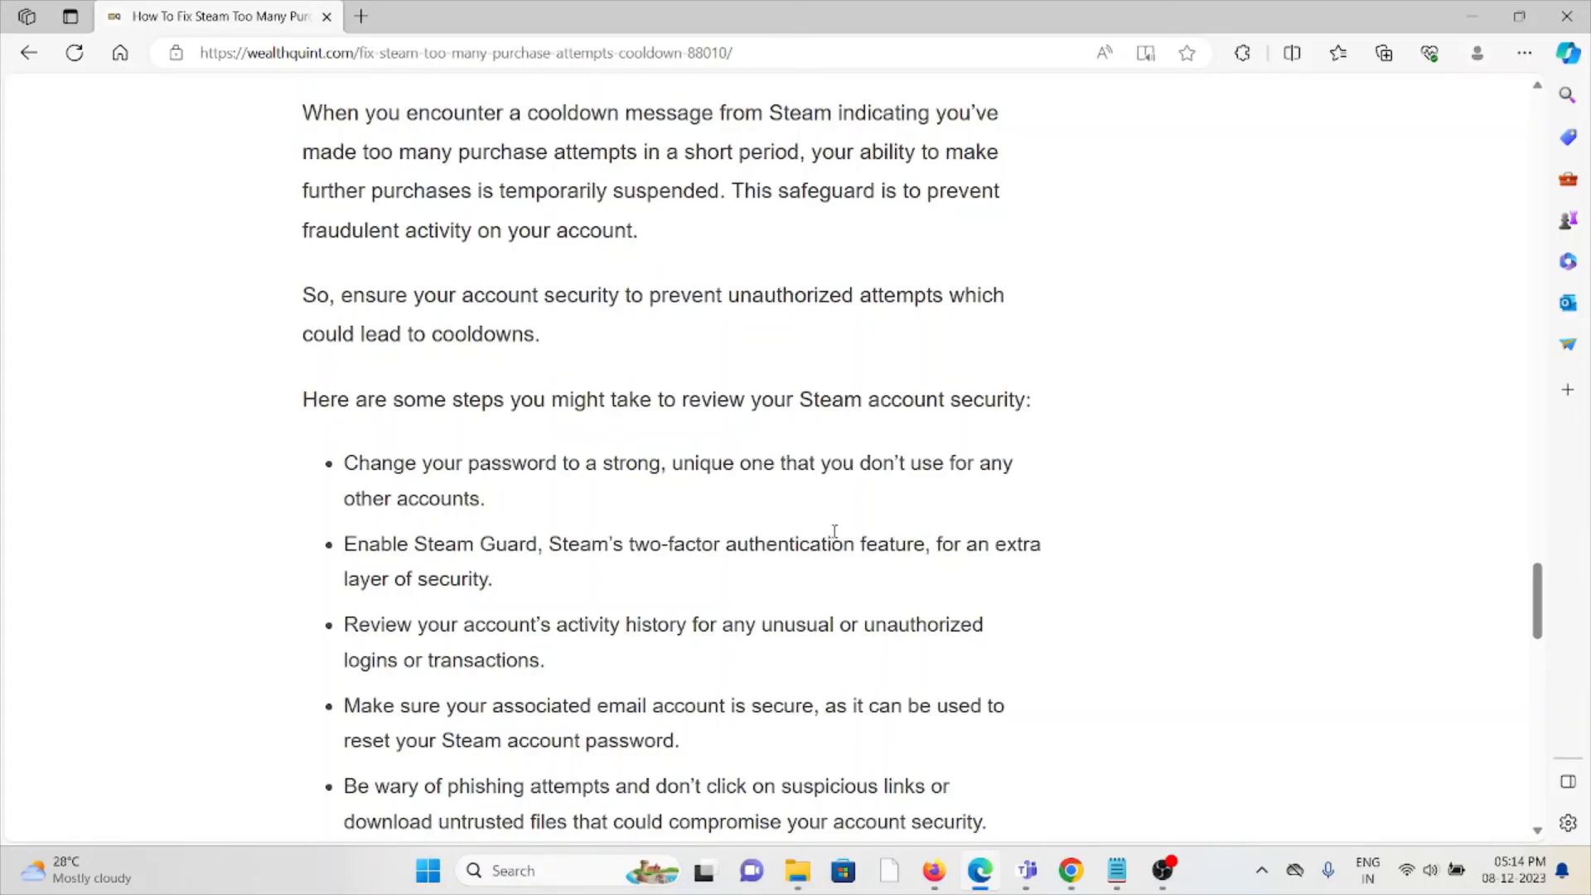
{"action": "scroll", "scroll_direction": "down", "scroll_amount": 3}
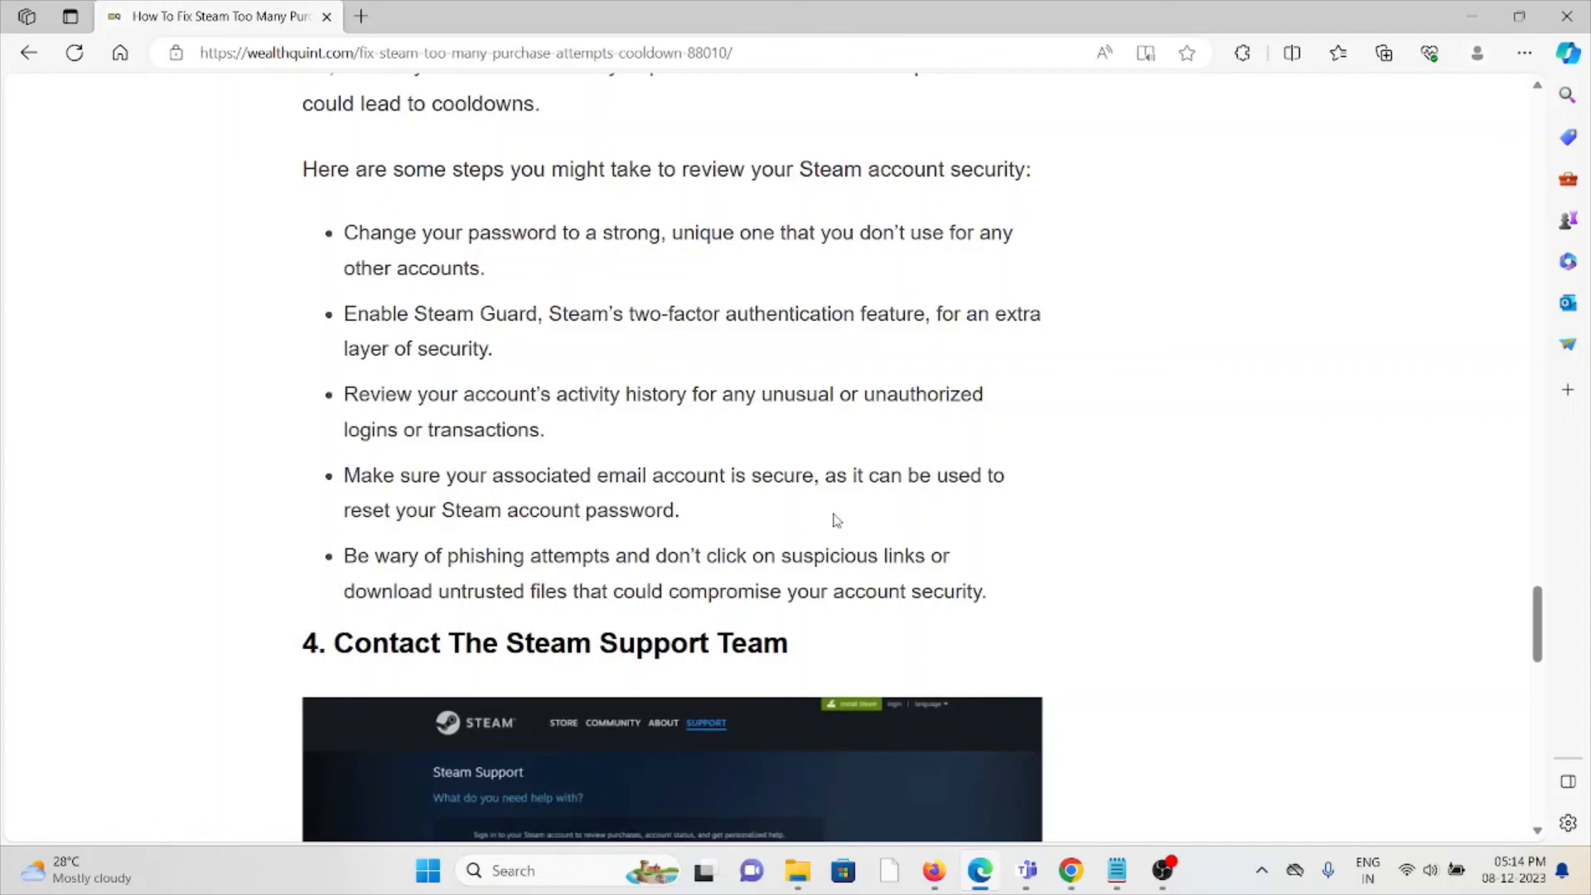
- Drag the scrollbar down to show the Steam Support screenshot and contact advice
{"action": "left_click_drag", "start_coordinate": [344, 232], "coordinate": [985, 591]}
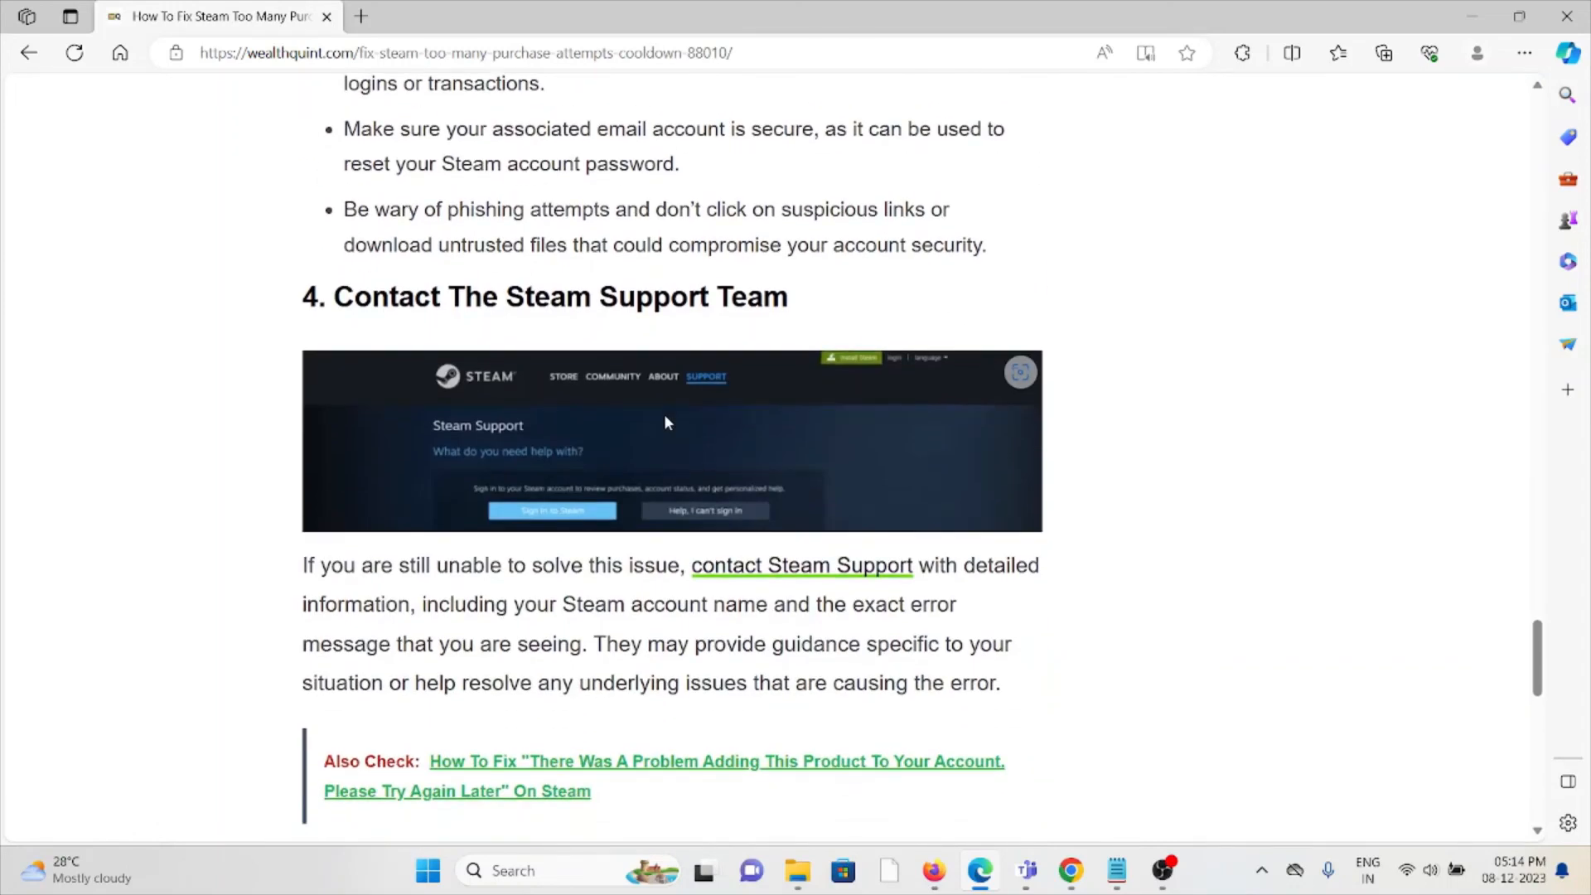
{"action": "mouse_move", "coordinate": [669, 428]}
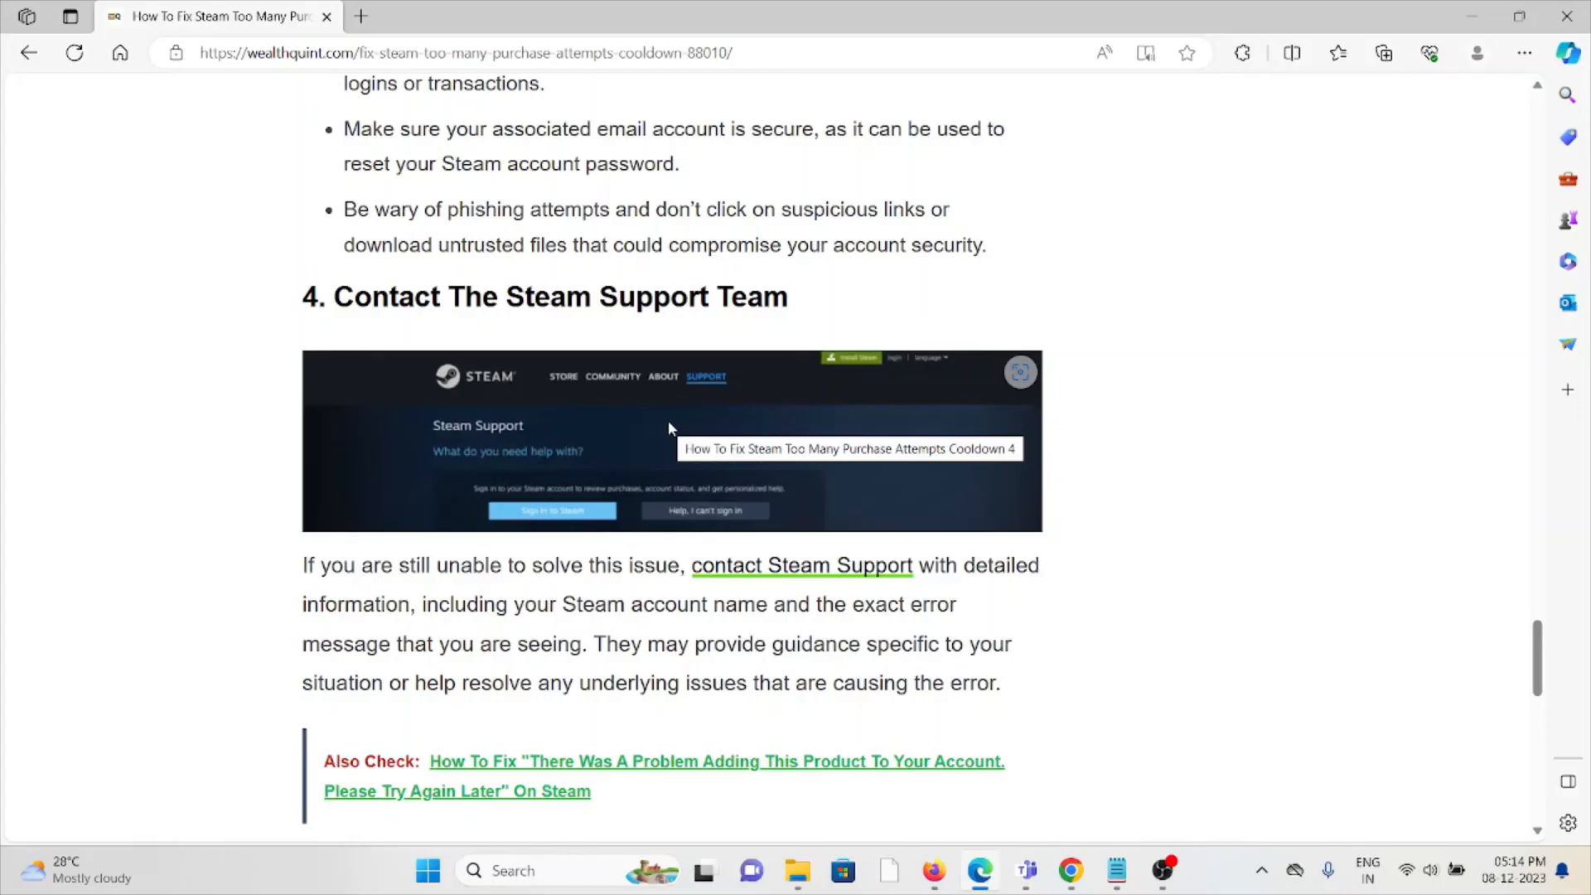